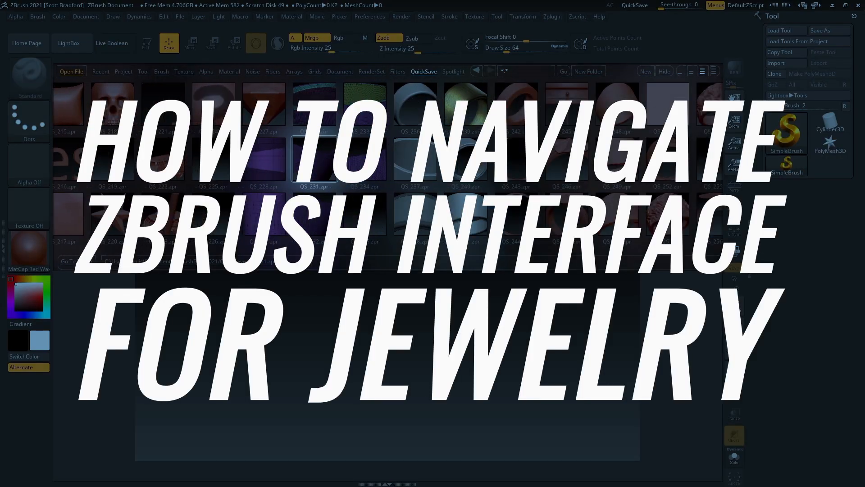
- Advance the home page slideshow to the ZBrush LIVE masters series slide
{"action": "left_click", "coordinate": [28, 43]}
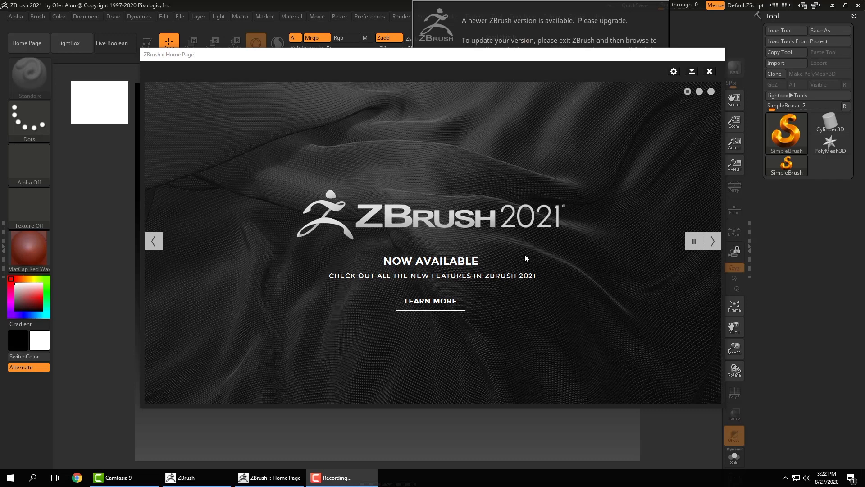
{"action": "mouse_move", "coordinate": [424, 240]}
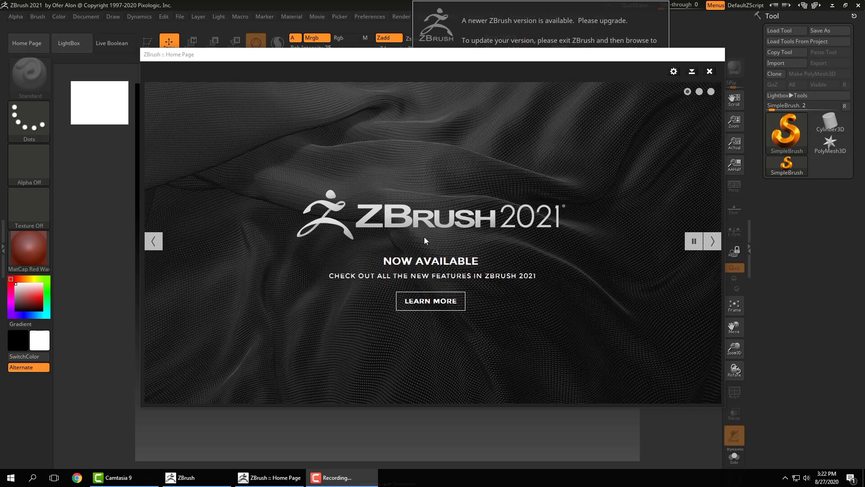
{"action": "mouse_move", "coordinate": [438, 237]}
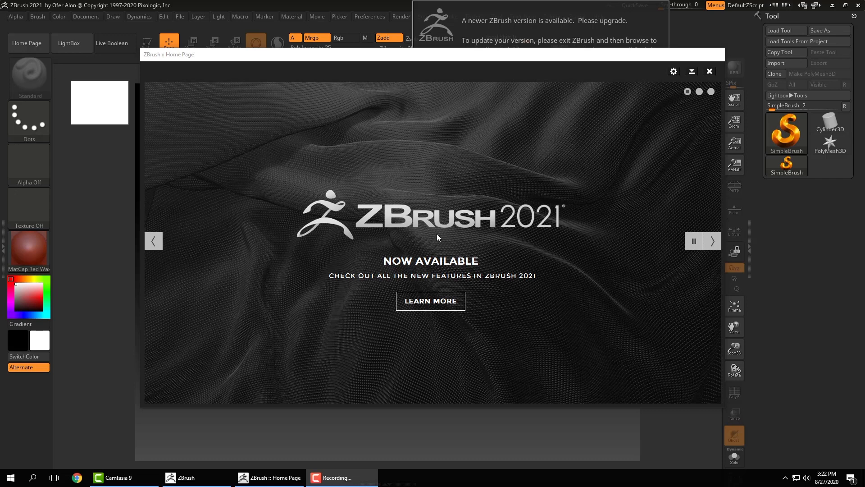
{"action": "mouse_move", "coordinate": [444, 215]}
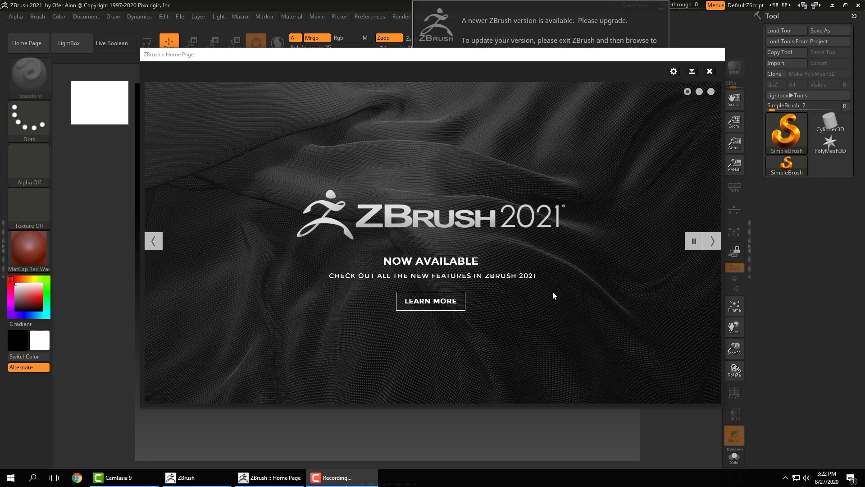
{"action": "mouse_move", "coordinate": [712, 241]}
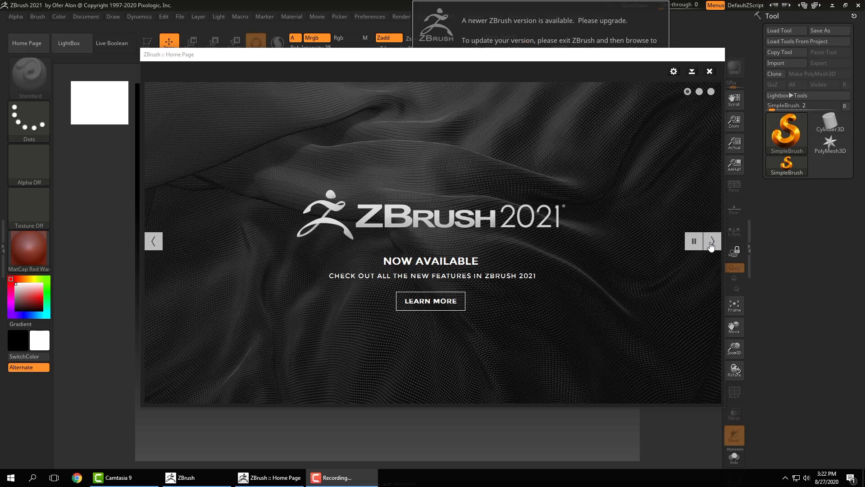
{"action": "mouse_move", "coordinate": [709, 208]}
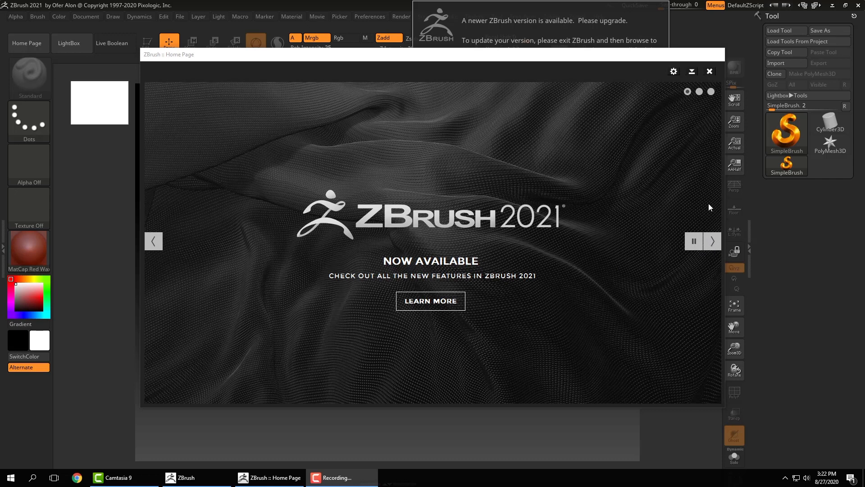
{"action": "left_click", "coordinate": [712, 241]}
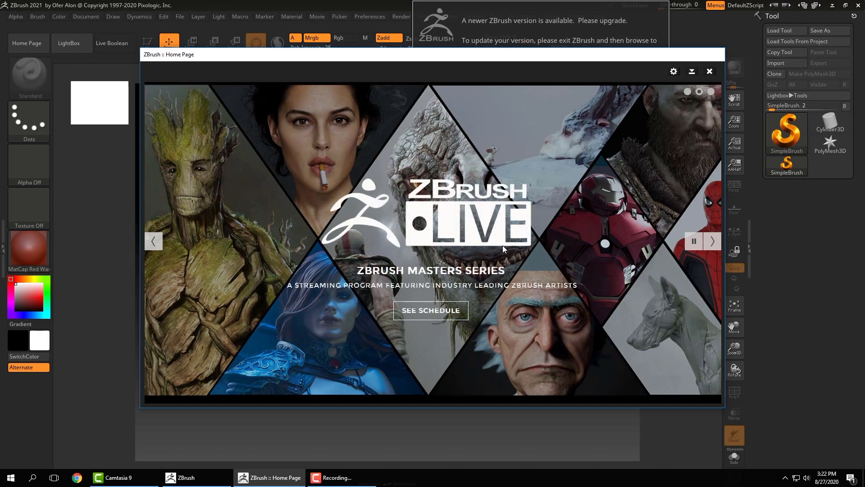
{"action": "mouse_move", "coordinate": [463, 196]}
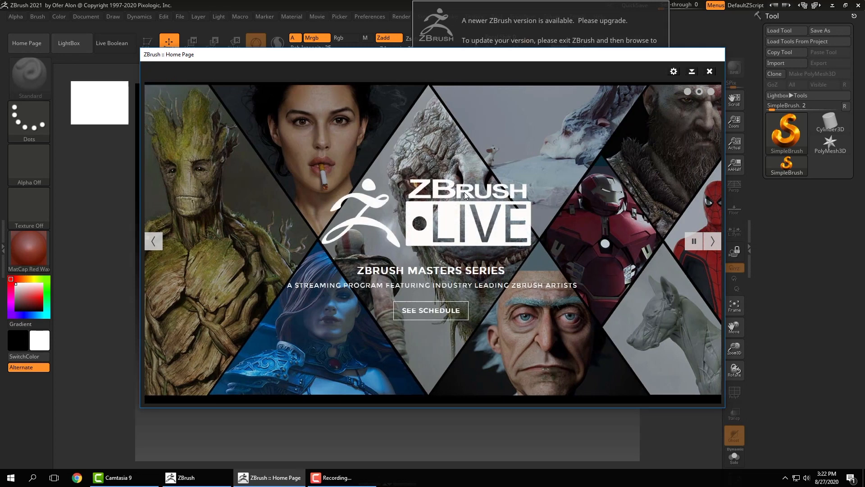
{"action": "mouse_move", "coordinate": [495, 171]}
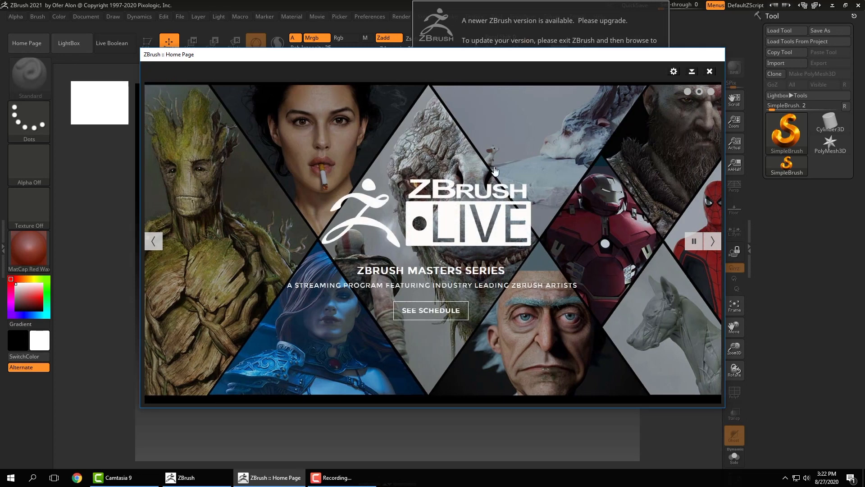
{"action": "mouse_move", "coordinate": [695, 128]}
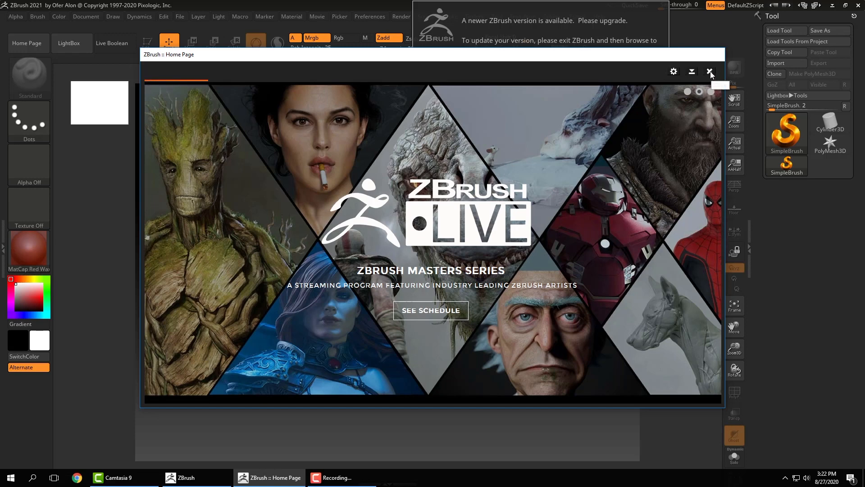
- Dismiss the welcome home page and the new-version update notice
{"action": "left_click", "coordinate": [710, 71]}
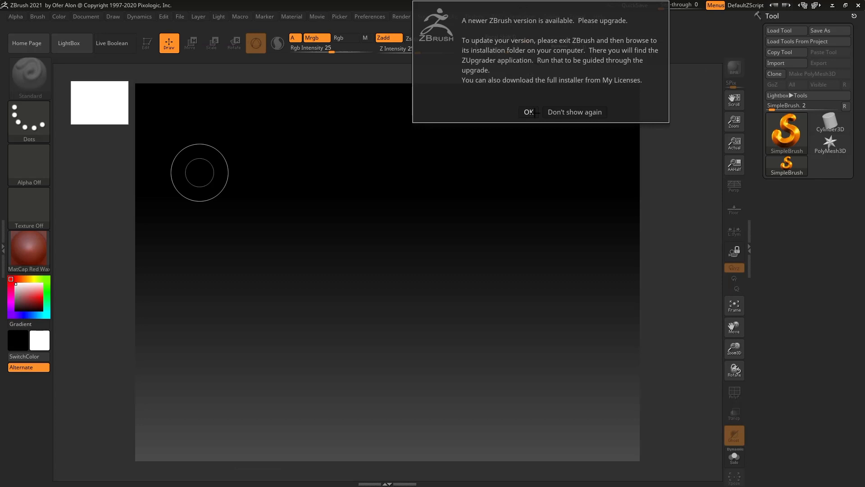
{"action": "left_click", "coordinate": [528, 112]}
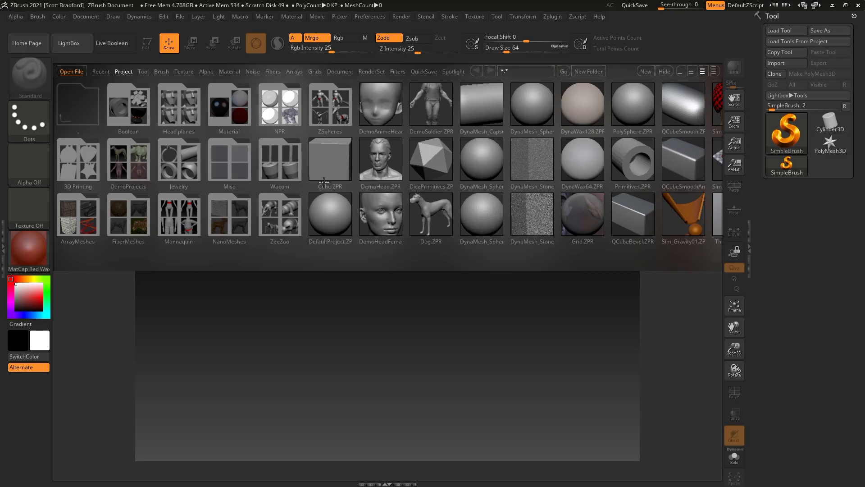
{"action": "mouse_move", "coordinate": [203, 152]}
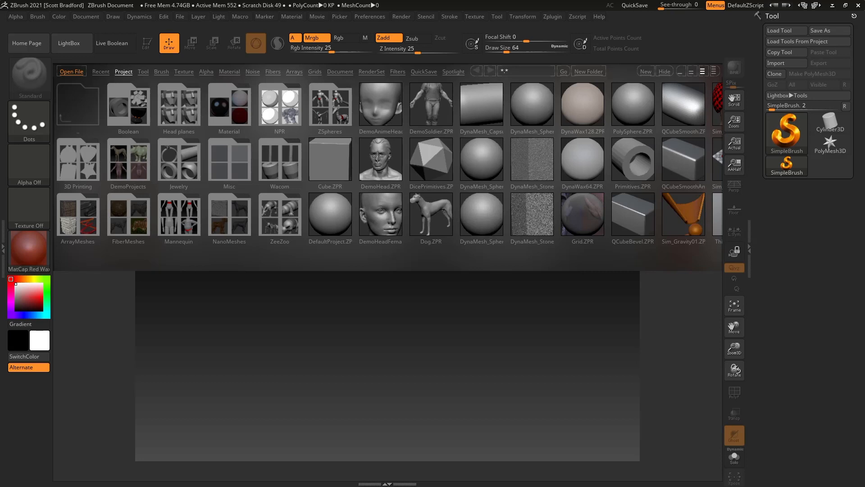
{"action": "mouse_move", "coordinate": [192, 170]}
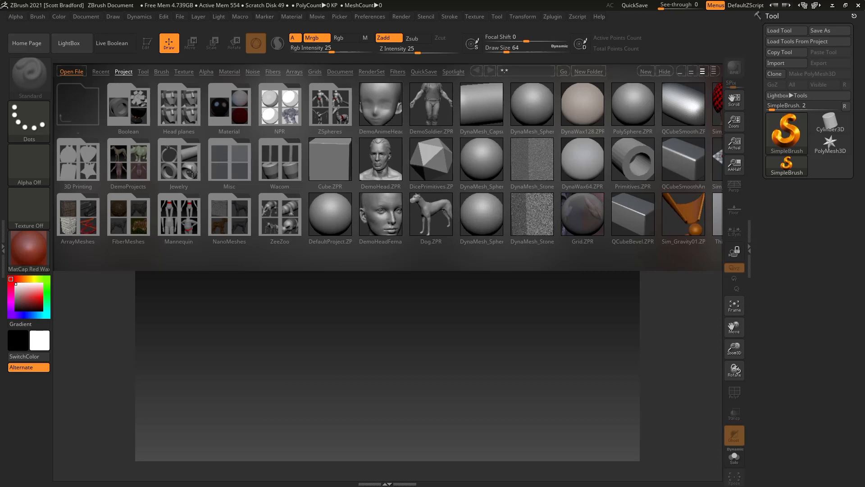
- Select the DicePrimitives sample and show the LightBox project list from its start
{"action": "left_click", "coordinate": [72, 44]}
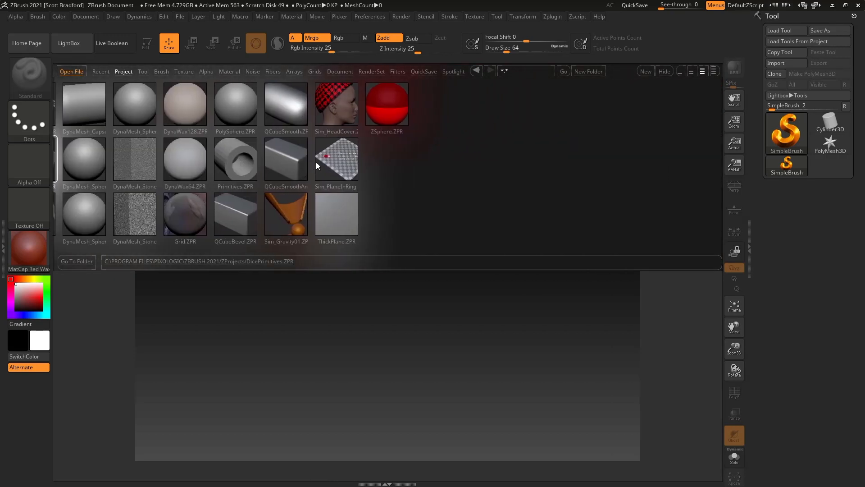
{"action": "left_click", "coordinate": [123, 71]}
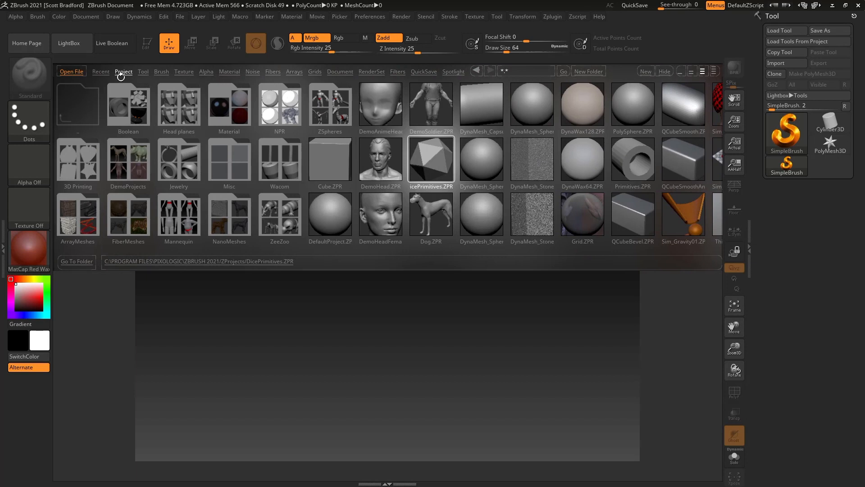
{"action": "mouse_move", "coordinate": [145, 82]}
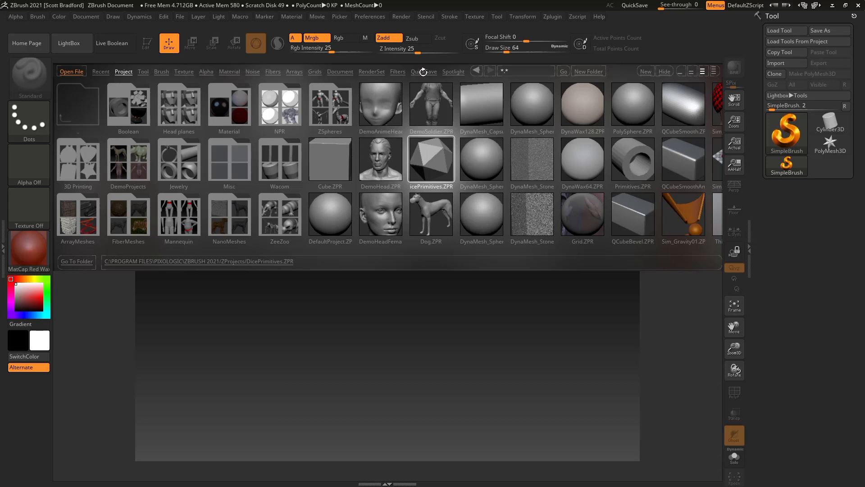
- Switch LightBox to the QuickSave list and select the QS_231 file
{"action": "left_click", "coordinate": [423, 71]}
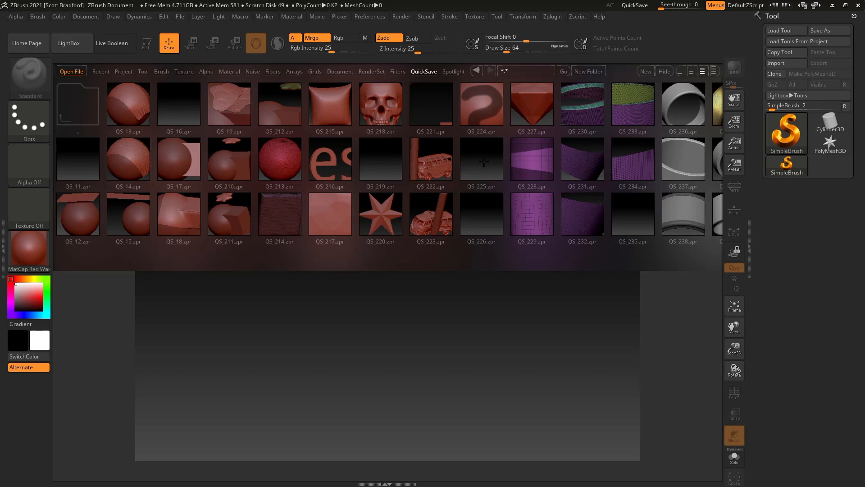
{"action": "mouse_move", "coordinate": [597, 164]}
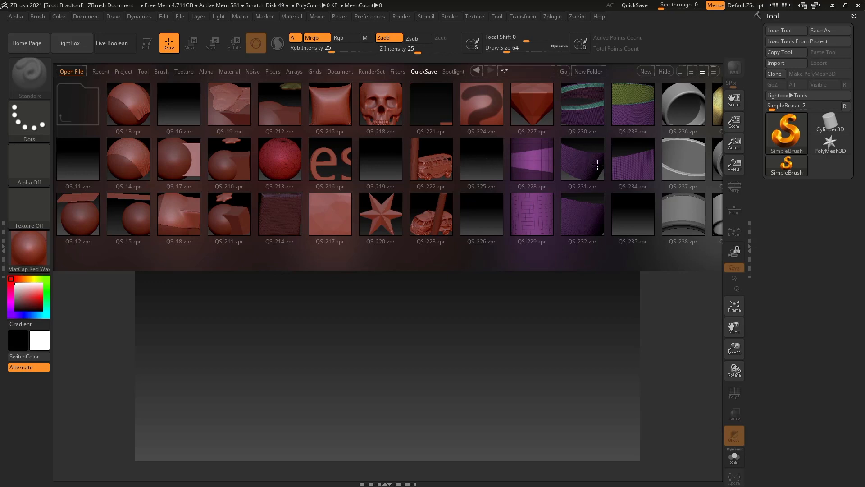
{"action": "mouse_move", "coordinate": [481, 153]}
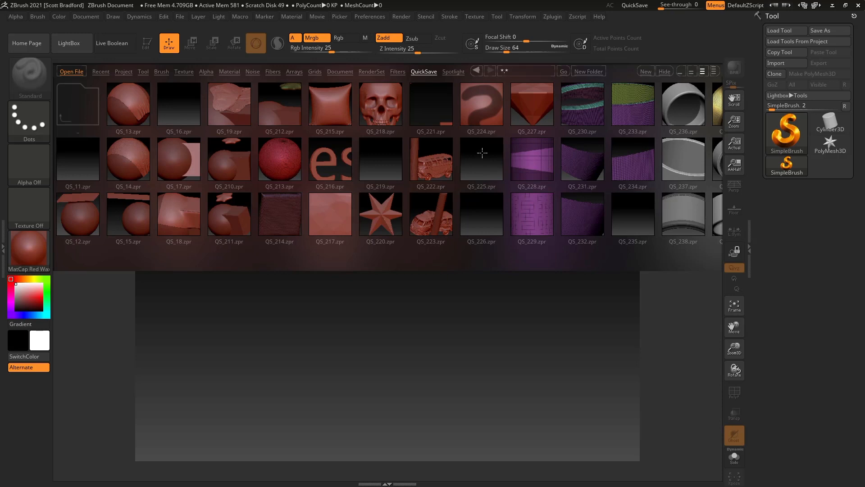
{"action": "left_click", "coordinate": [346, 159]}
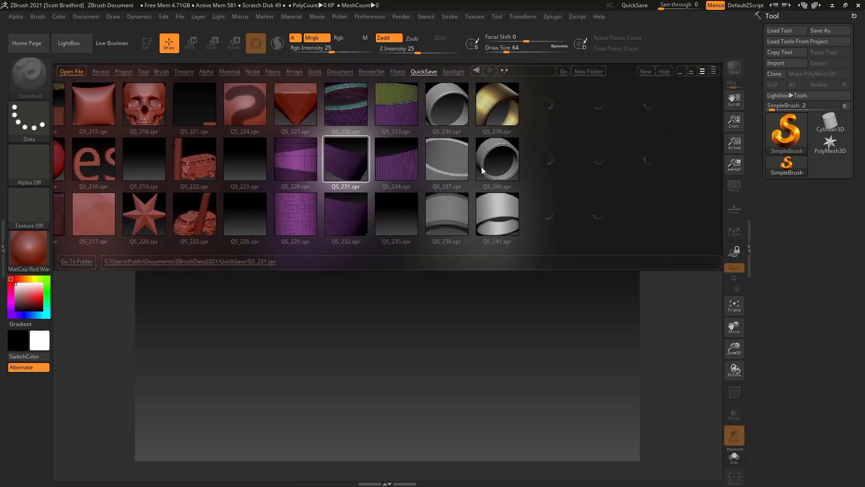
{"action": "scroll", "scroll_direction": "right", "scroll_amount": 3}
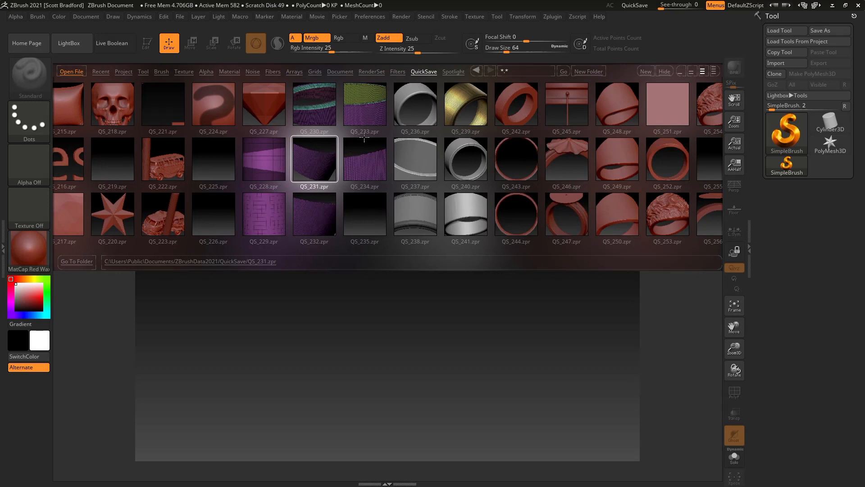
{"action": "mouse_move", "coordinate": [359, 137]}
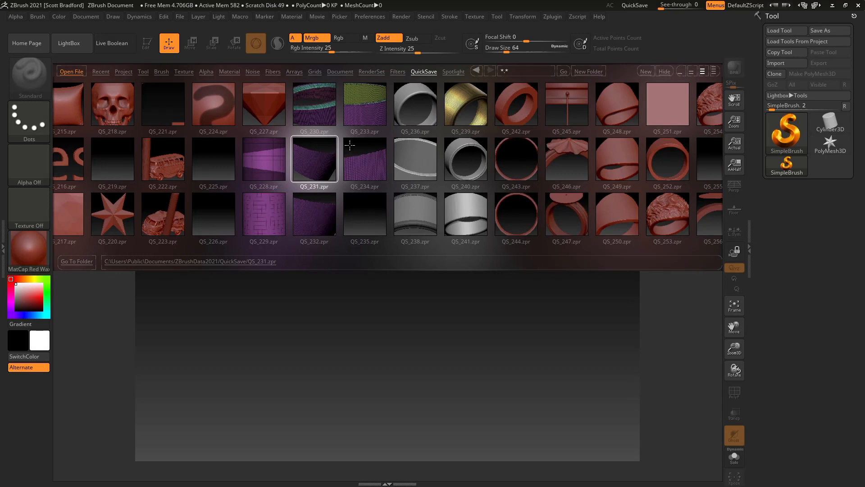
{"action": "mouse_move", "coordinate": [72, 44]}
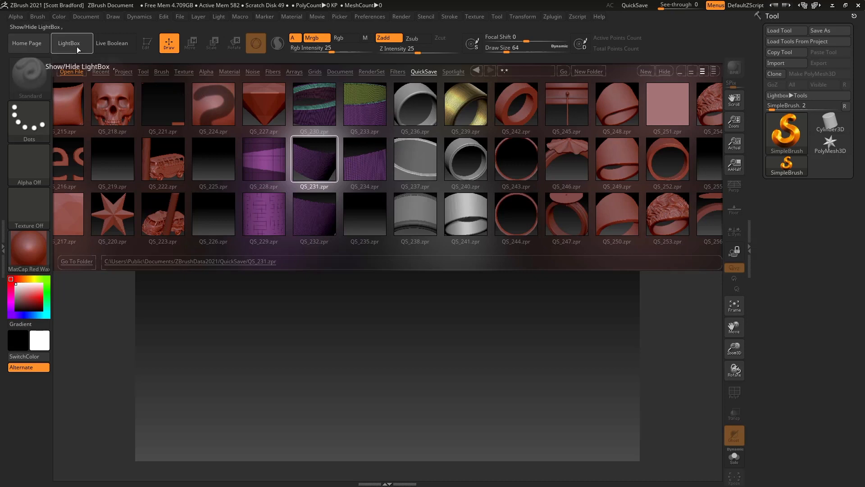
{"action": "mouse_move", "coordinate": [76, 50]}
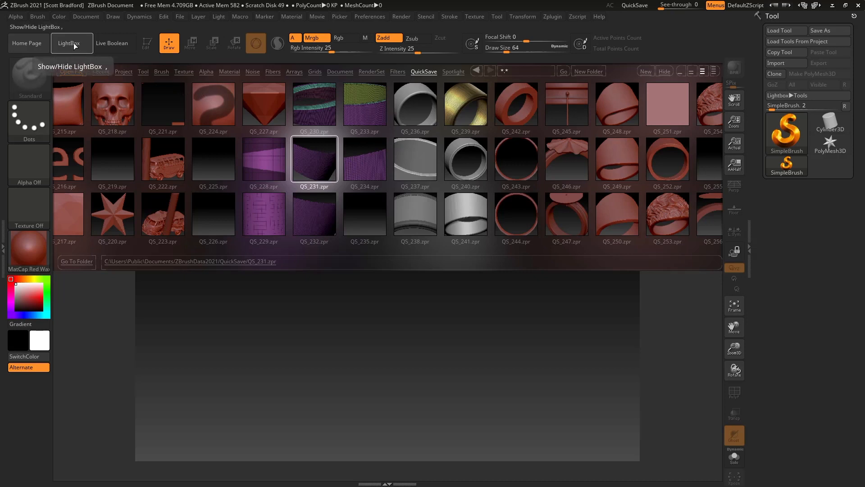
{"action": "mouse_move", "coordinate": [79, 51]}
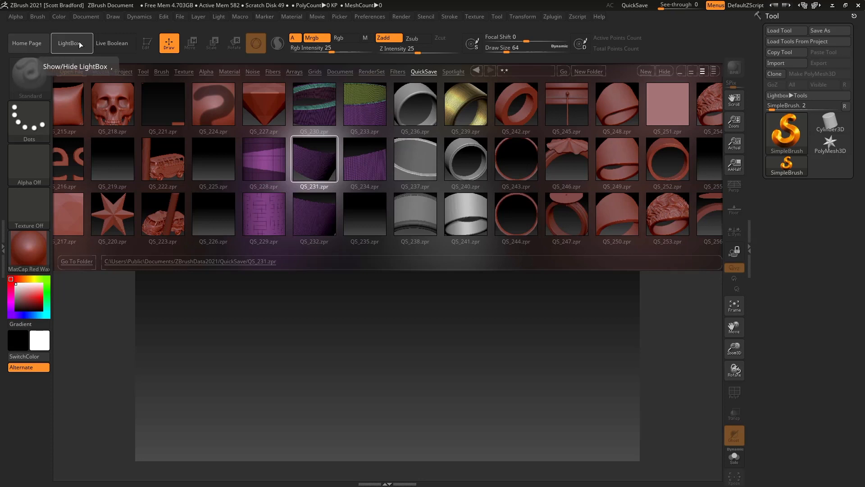
{"action": "left_click", "coordinate": [71, 43]}
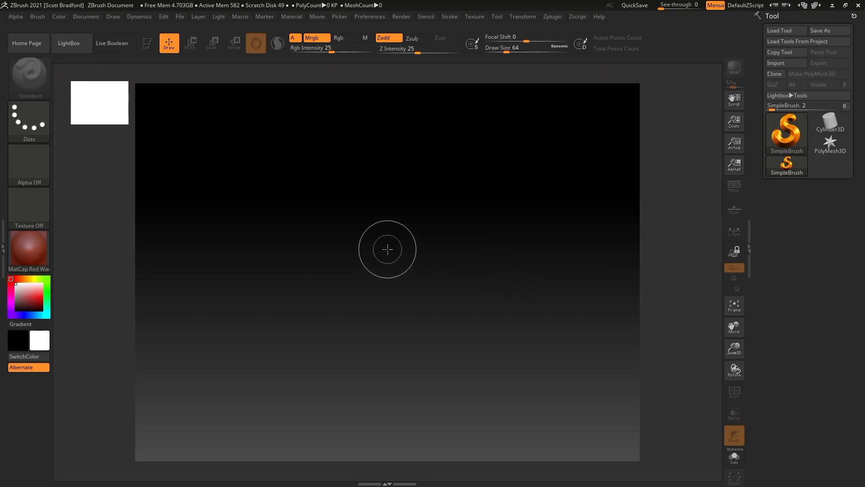
{"action": "mouse_move", "coordinate": [390, 252]}
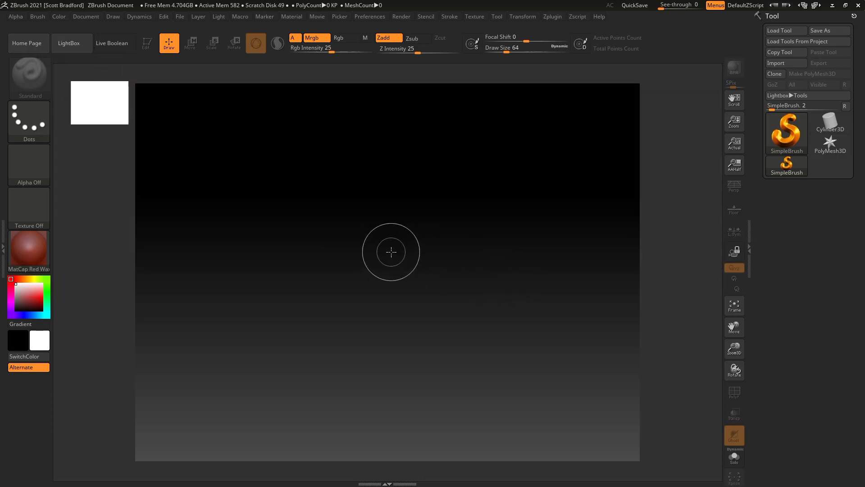
{"action": "mouse_move", "coordinate": [660, 189]}
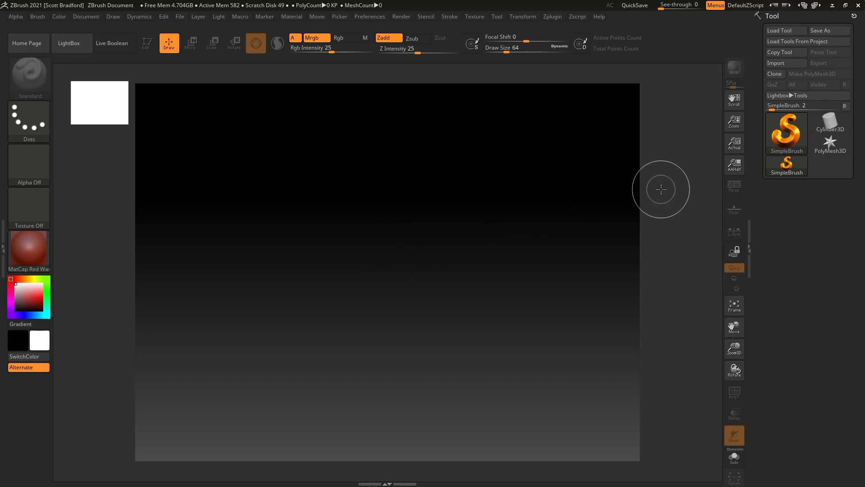
{"action": "mouse_move", "coordinate": [682, 186]}
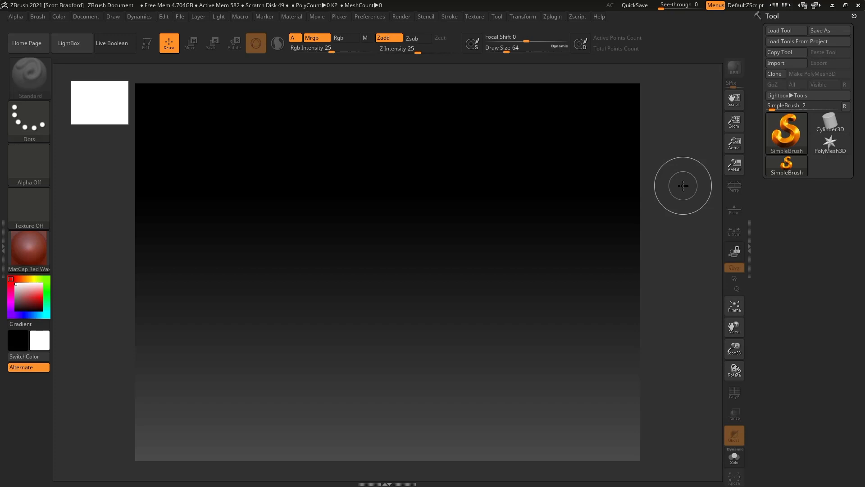
{"action": "mouse_move", "coordinate": [403, 258]}
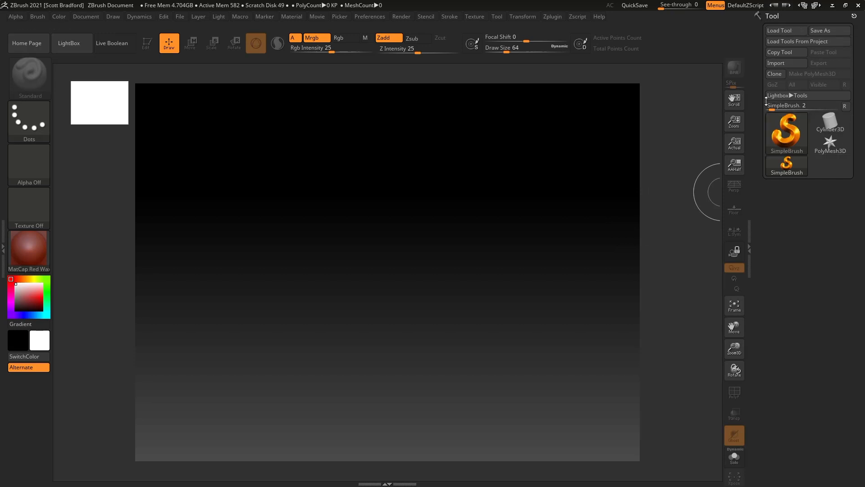
{"action": "mouse_move", "coordinate": [772, 85]}
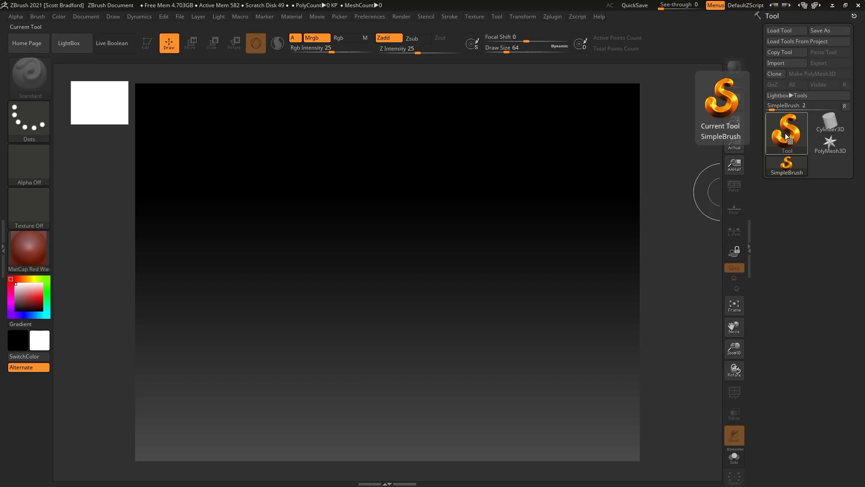
- Bring up the full tool picker listing 3D meshes and 2.5D brushes
{"action": "left_click", "coordinate": [785, 132]}
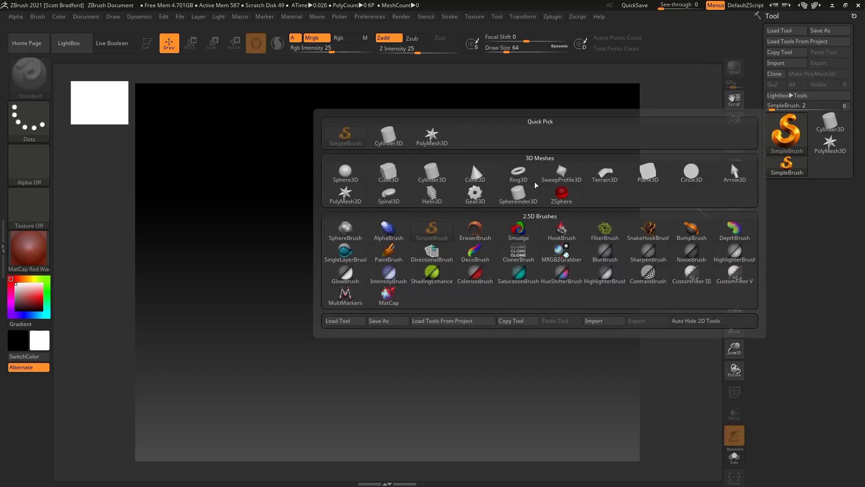
{"action": "mouse_move", "coordinate": [497, 142]}
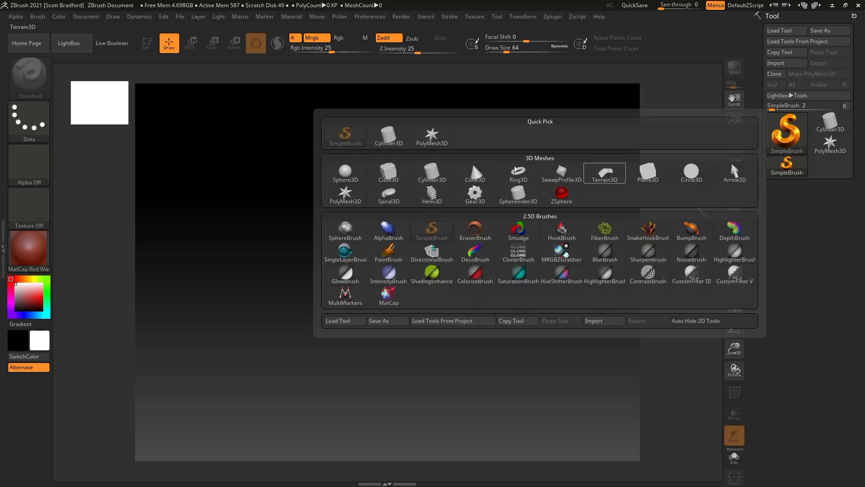
{"action": "mouse_move", "coordinate": [455, 138]}
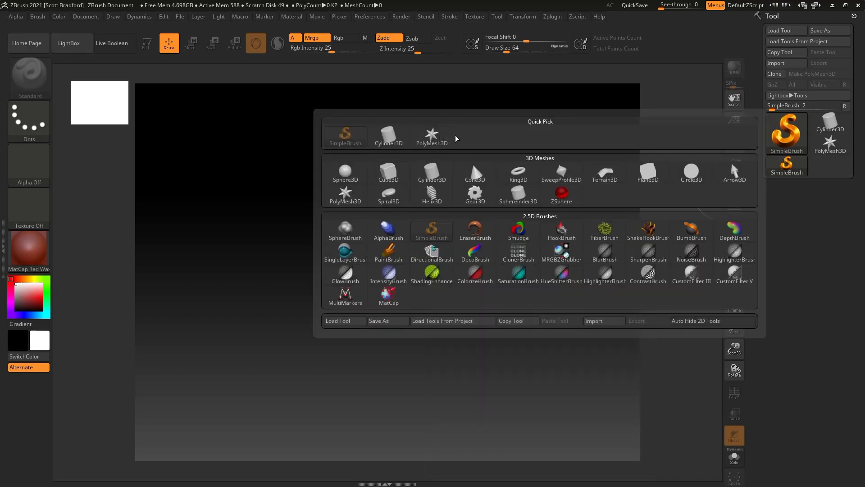
{"action": "left_click", "coordinate": [690, 172]}
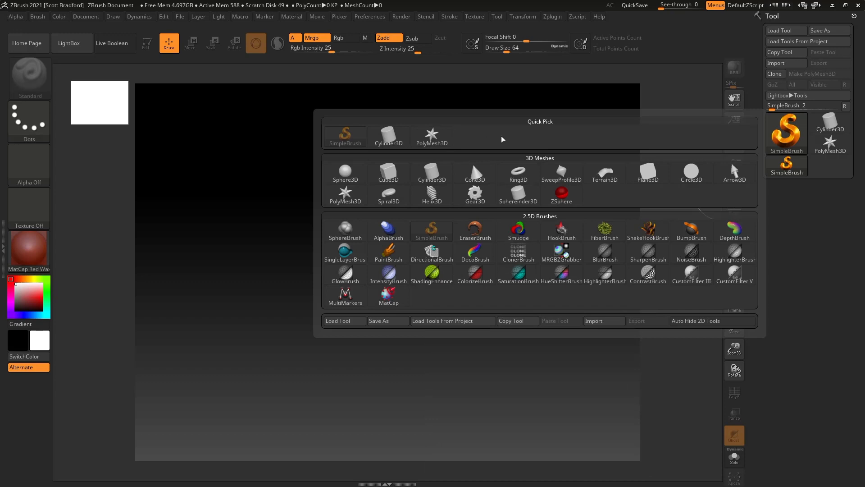
{"action": "mouse_move", "coordinate": [472, 138]}
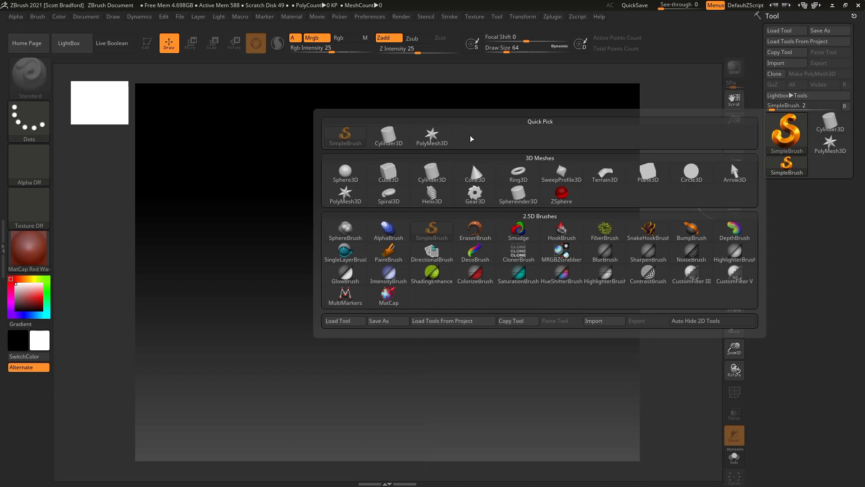
{"action": "mouse_move", "coordinate": [520, 140]}
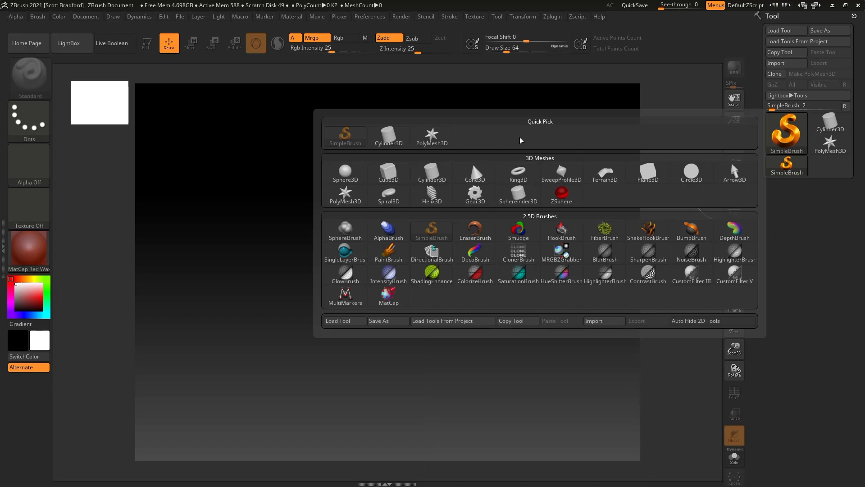
{"action": "mouse_move", "coordinate": [506, 124]}
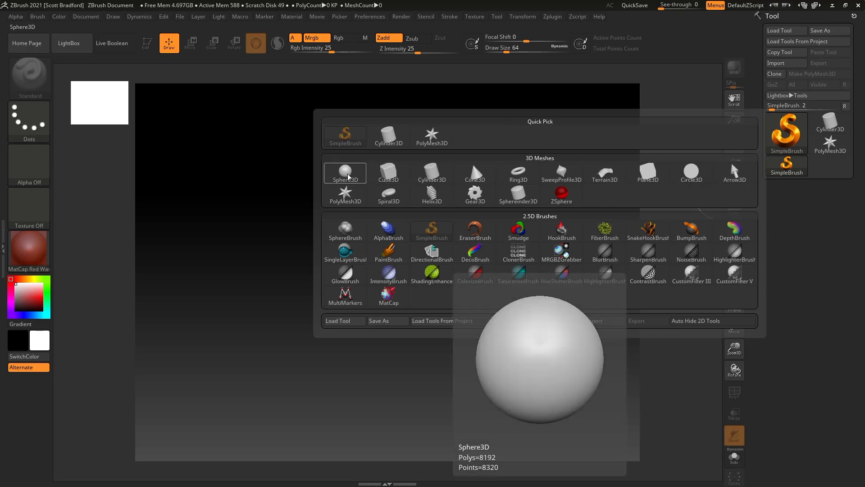
{"action": "mouse_move", "coordinate": [355, 174]}
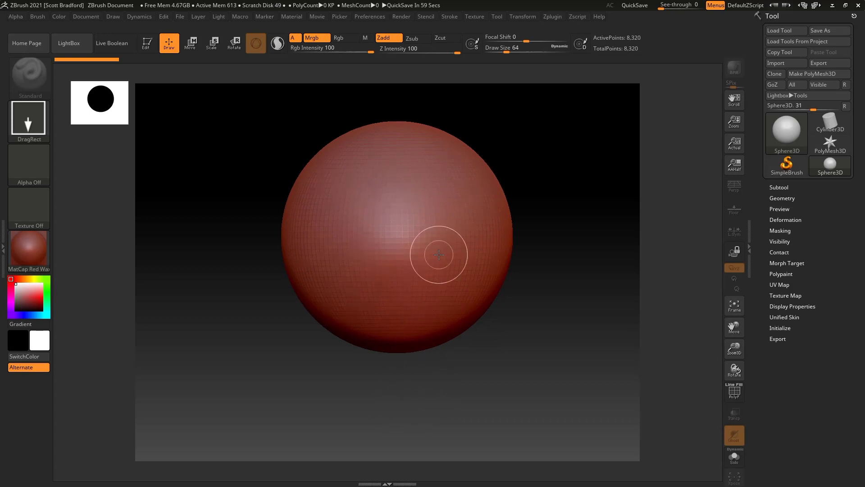
{"action": "mouse_move", "coordinate": [461, 259]}
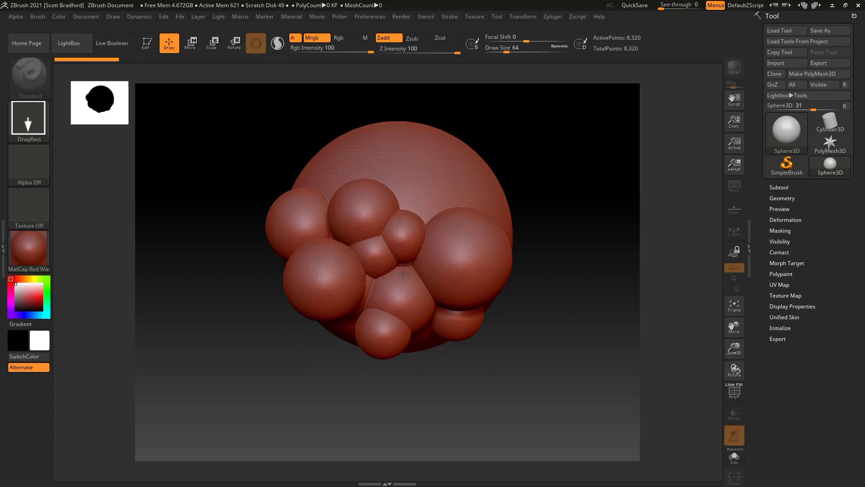
{"action": "mouse_move", "coordinate": [426, 192]}
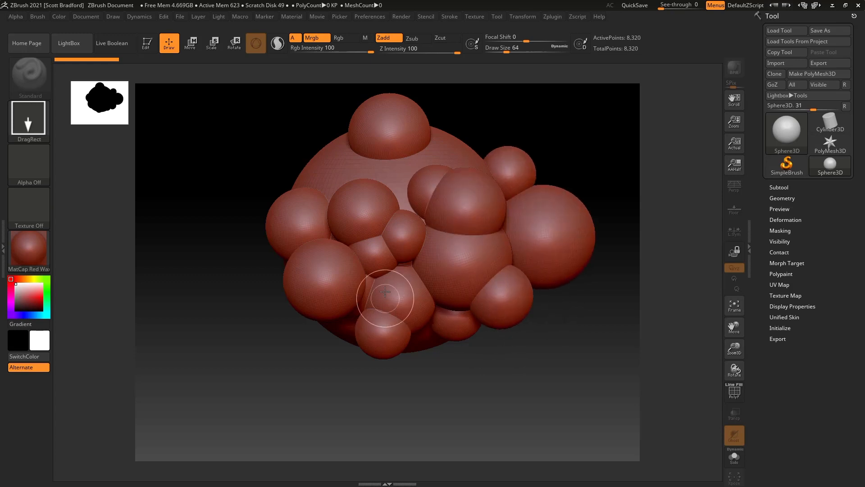
{"action": "mouse_move", "coordinate": [379, 286]}
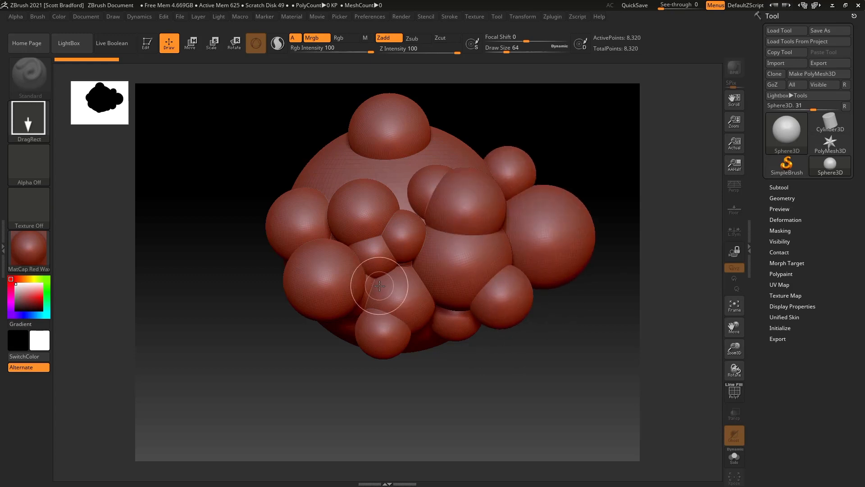
{"action": "mouse_move", "coordinate": [407, 193]}
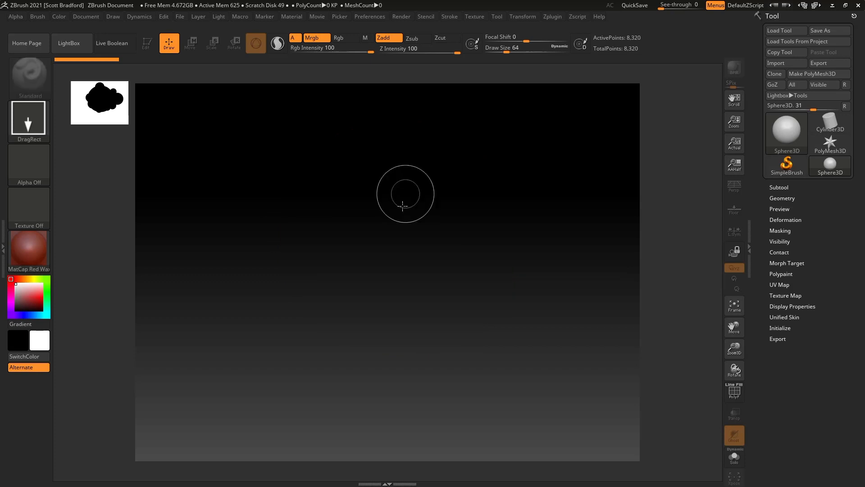
{"action": "mouse_move", "coordinate": [389, 242]}
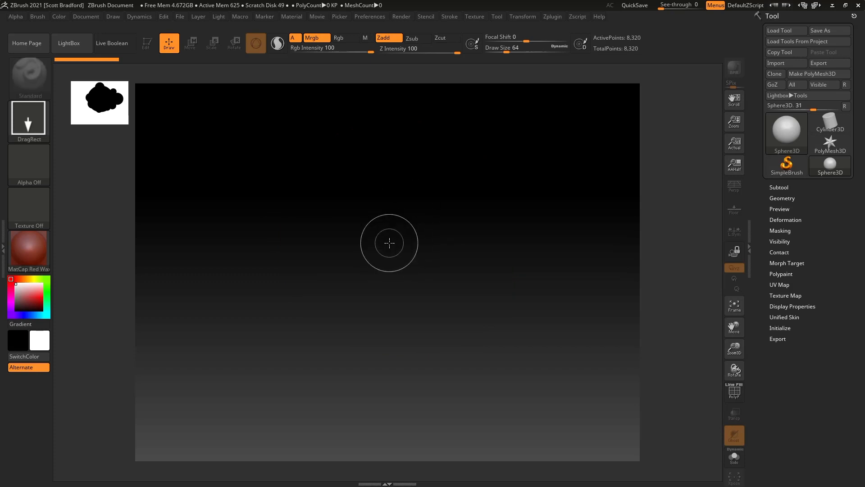
{"action": "mouse_move", "coordinate": [557, 256]}
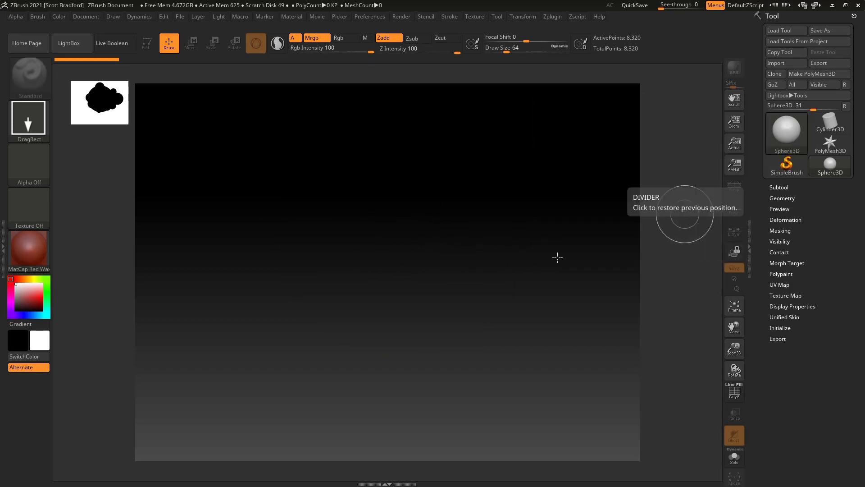
{"action": "mouse_move", "coordinate": [389, 245]}
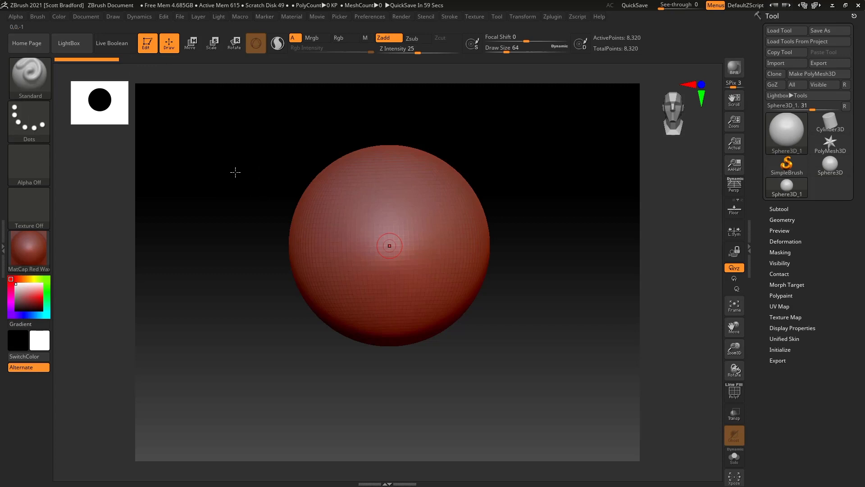
{"action": "mouse_move", "coordinate": [488, 229]}
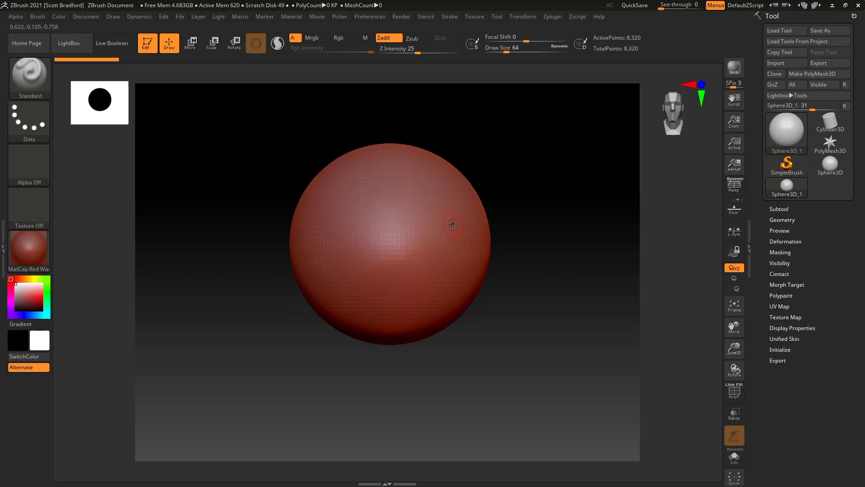
{"action": "mouse_move", "coordinate": [428, 245]}
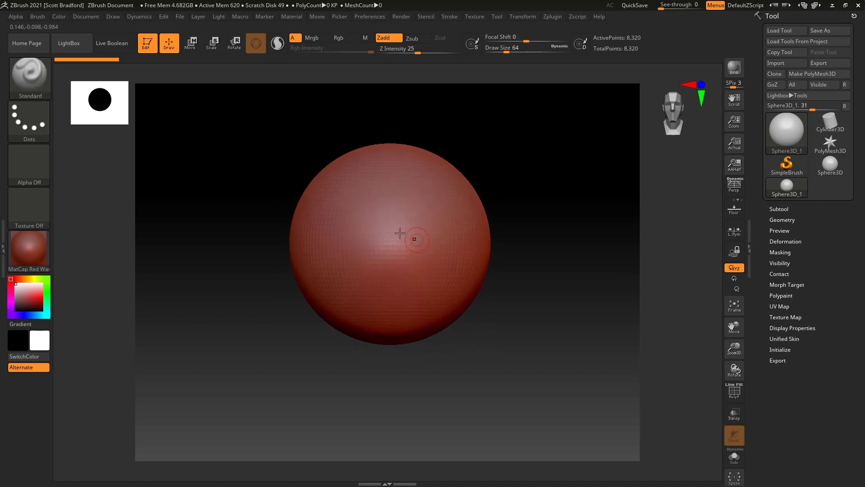
{"action": "mouse_move", "coordinate": [398, 223]}
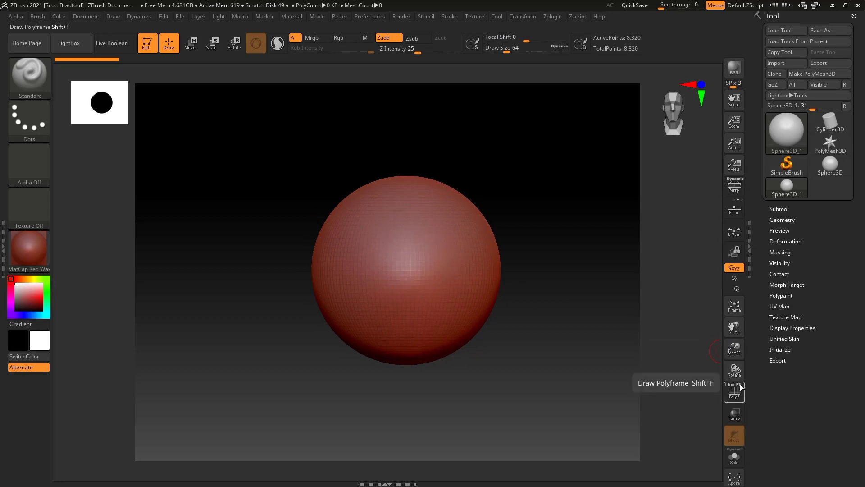
{"action": "mouse_move", "coordinate": [734, 370]}
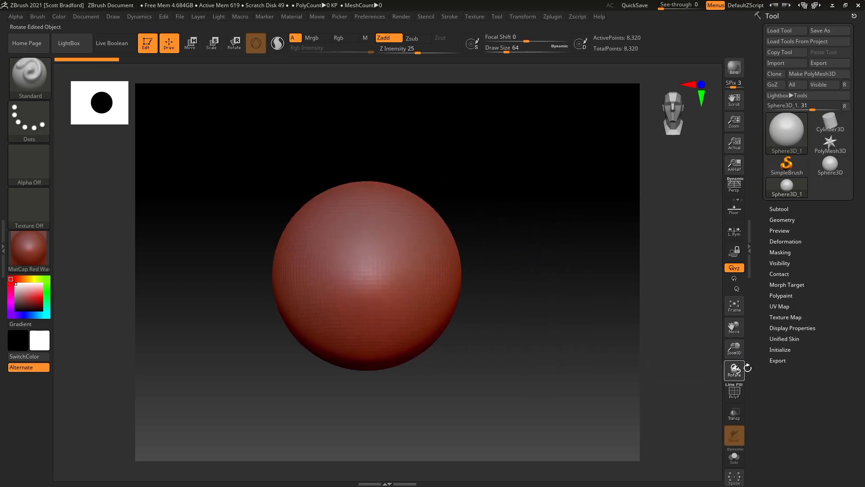
- Frame the lost sphere so it fills the canvas again
{"action": "left_click", "coordinate": [733, 348]}
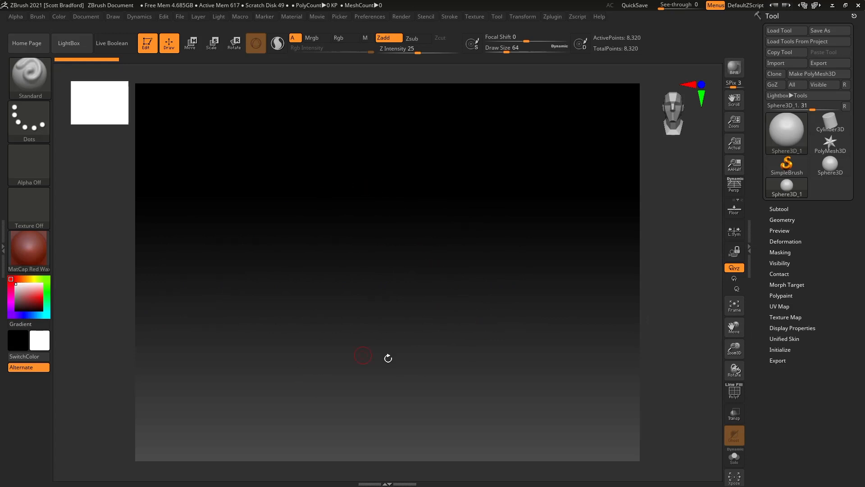
{"action": "mouse_move", "coordinate": [373, 296]}
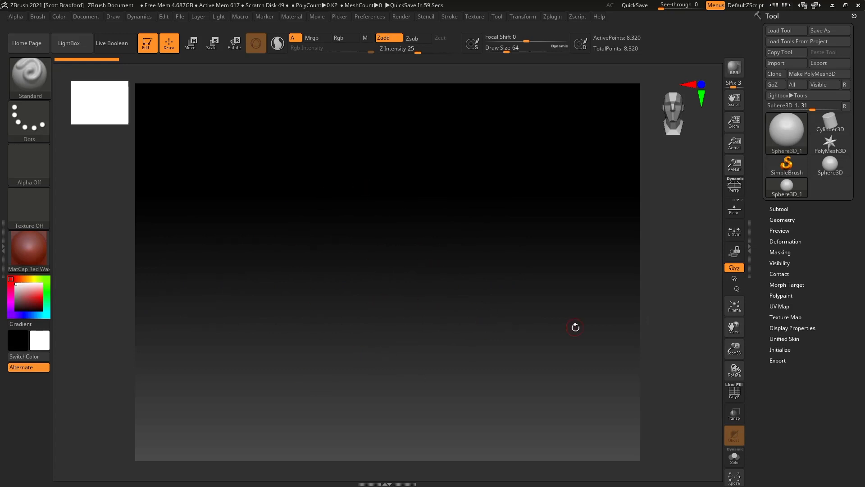
{"action": "mouse_move", "coordinate": [733, 306]}
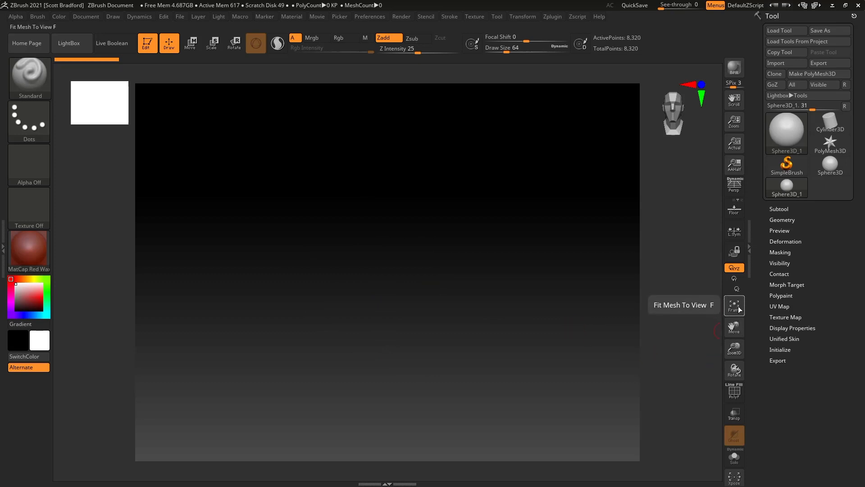
{"action": "left_click", "coordinate": [733, 305]}
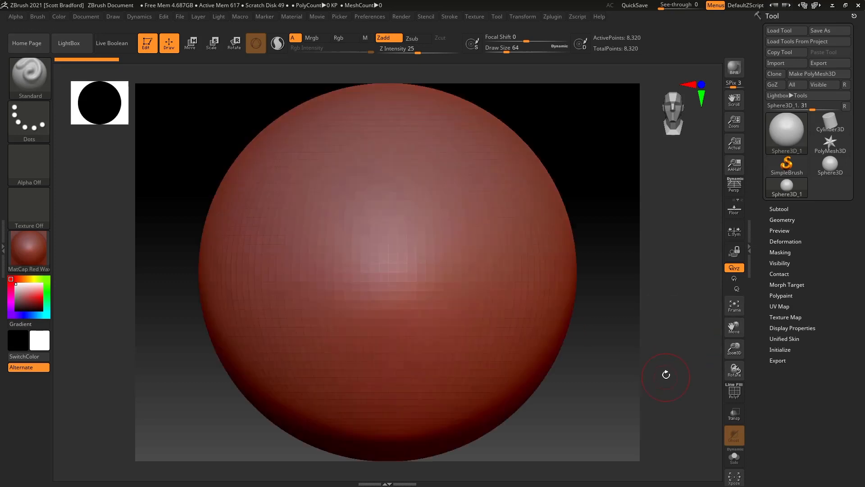
{"action": "mouse_move", "coordinate": [287, 149]}
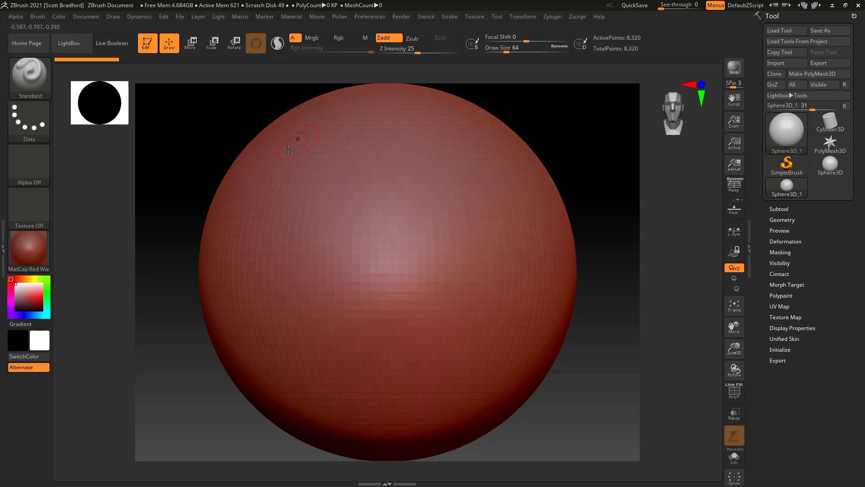
{"action": "mouse_move", "coordinate": [389, 220]}
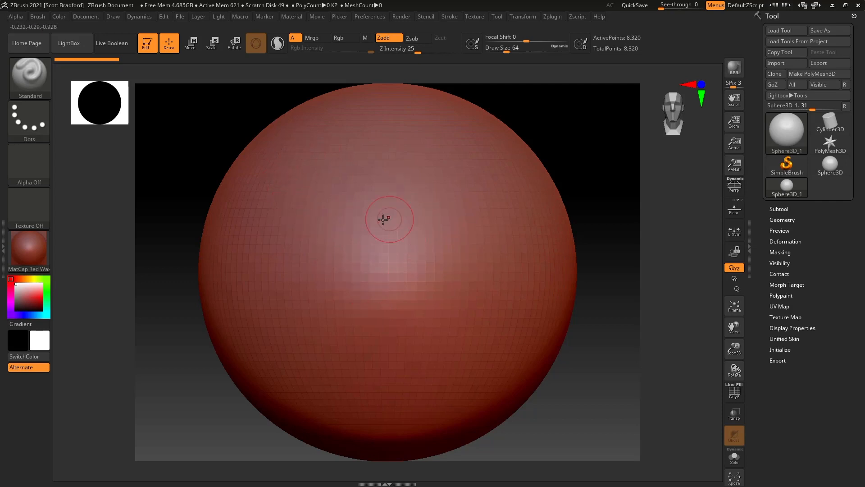
{"action": "mouse_move", "coordinate": [524, 258]}
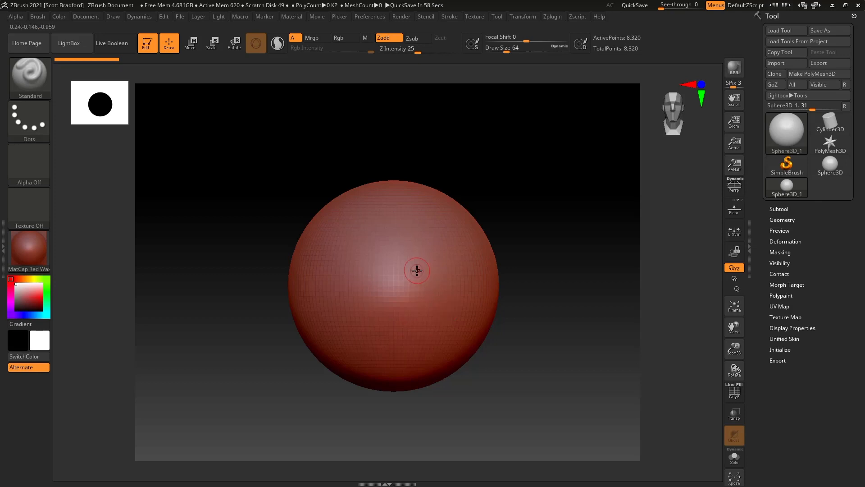
{"action": "mouse_move", "coordinate": [340, 255]}
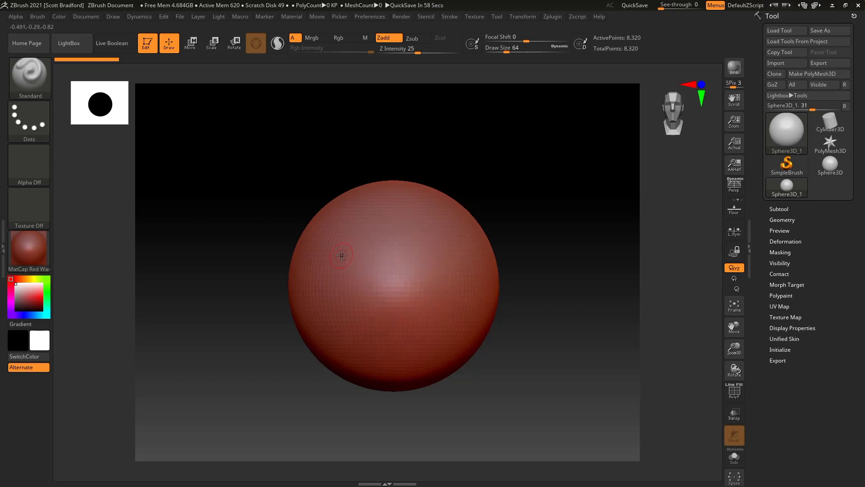
{"action": "mouse_move", "coordinate": [335, 248]}
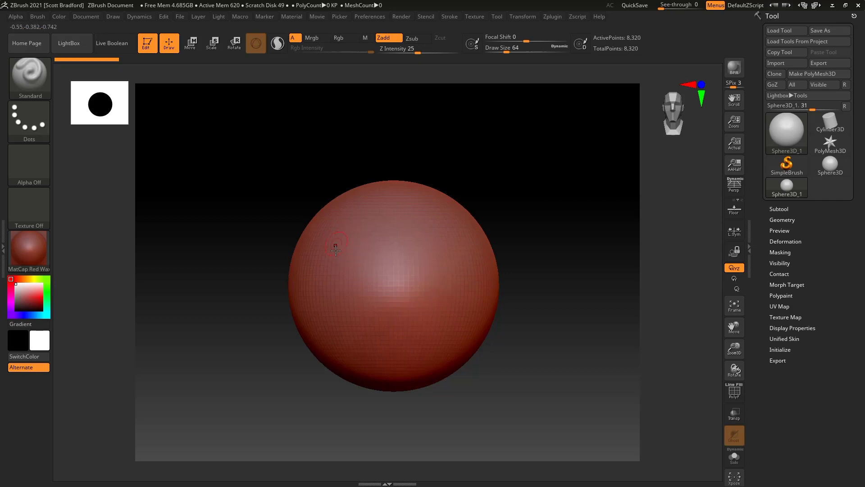
{"action": "mouse_move", "coordinate": [444, 231]}
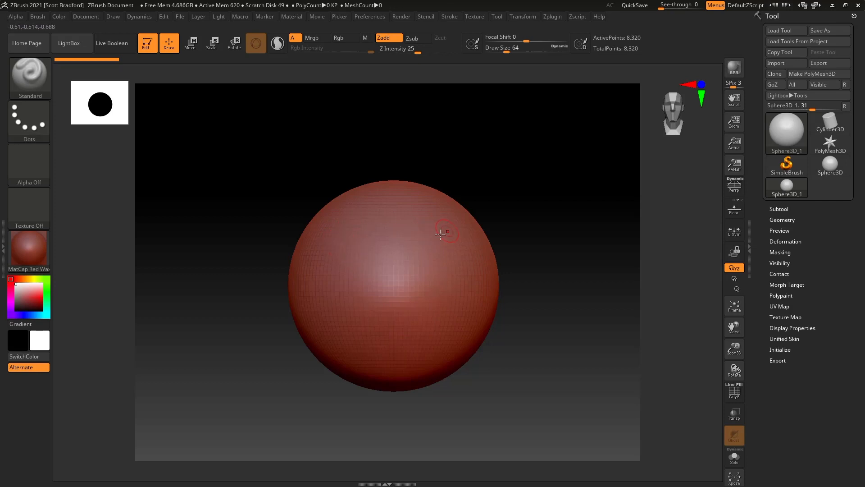
{"action": "mouse_move", "coordinate": [439, 279]}
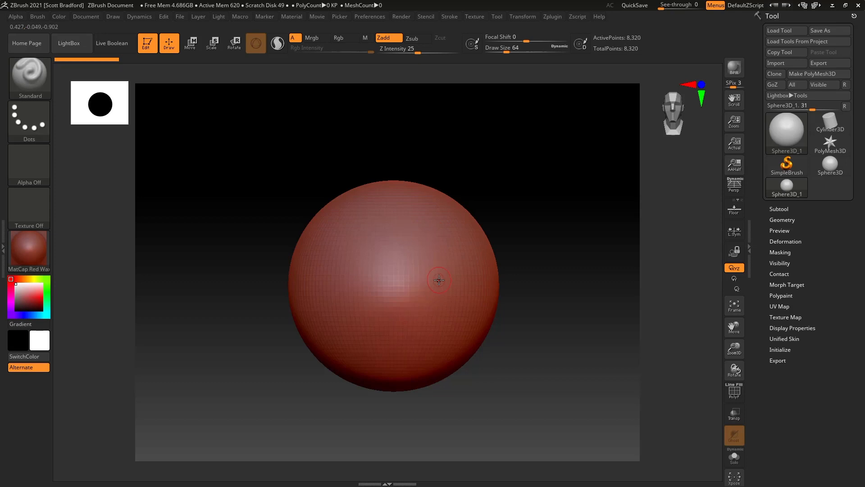
{"action": "mouse_move", "coordinate": [326, 251]}
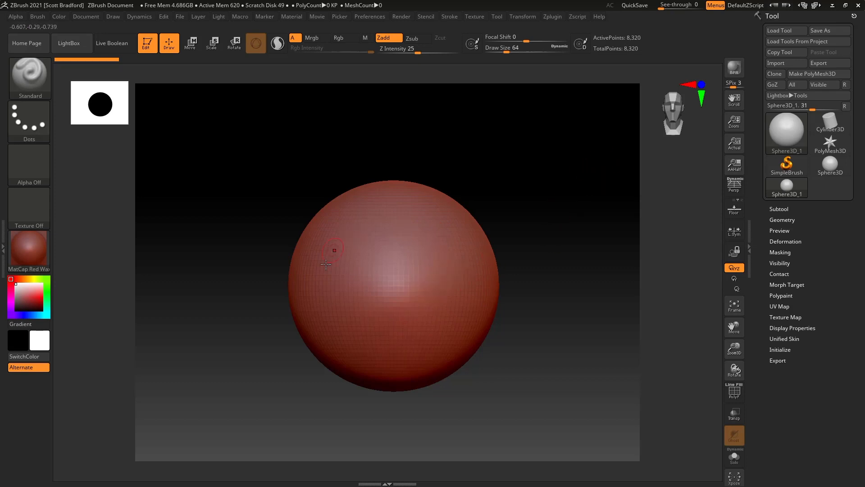
{"action": "mouse_move", "coordinate": [455, 265]}
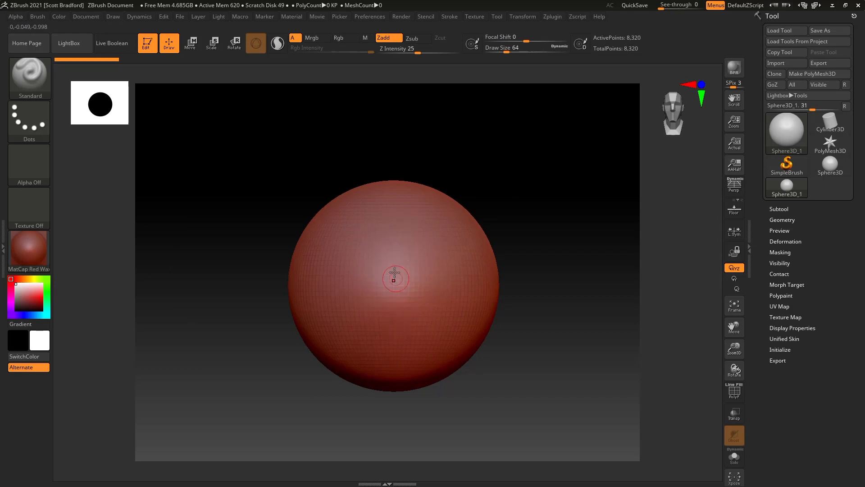
{"action": "mouse_move", "coordinate": [413, 276]}
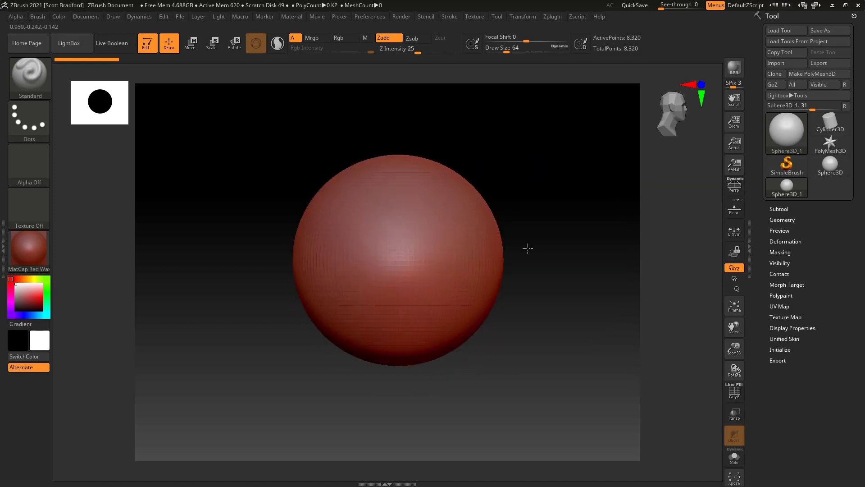
{"action": "left_click", "coordinate": [339, 38]}
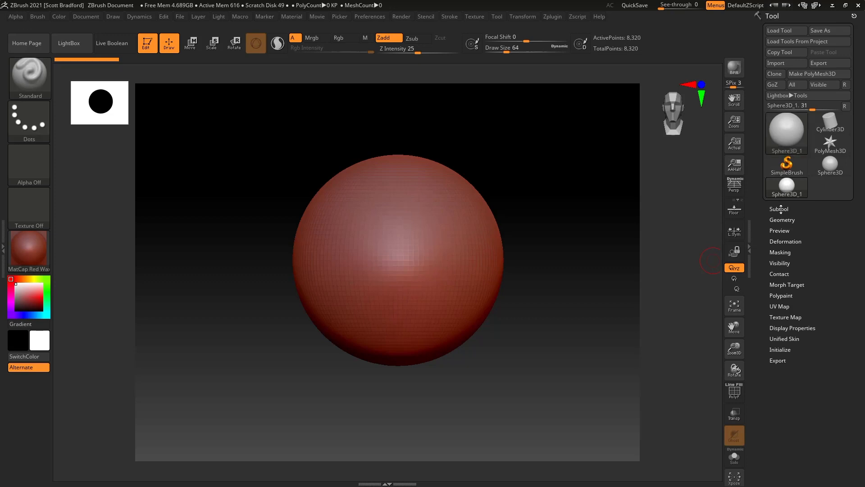
- Expand the Subtool list showing the single sphere, briefly toggling the Deformation palette
{"action": "left_click", "coordinate": [779, 208]}
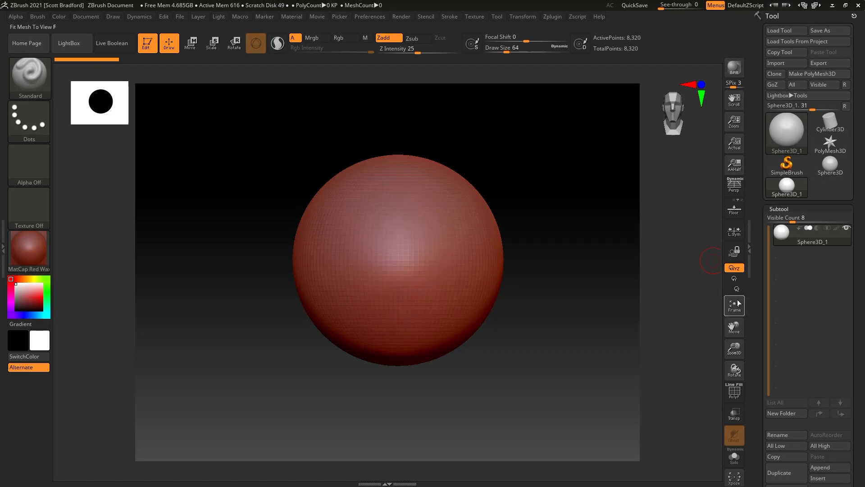
{"action": "mouse_move", "coordinate": [537, 243]}
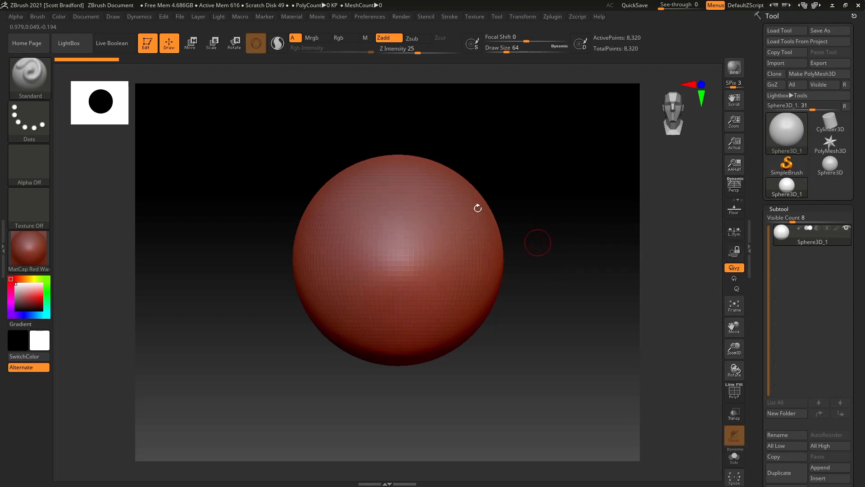
{"action": "mouse_move", "coordinate": [611, 295]}
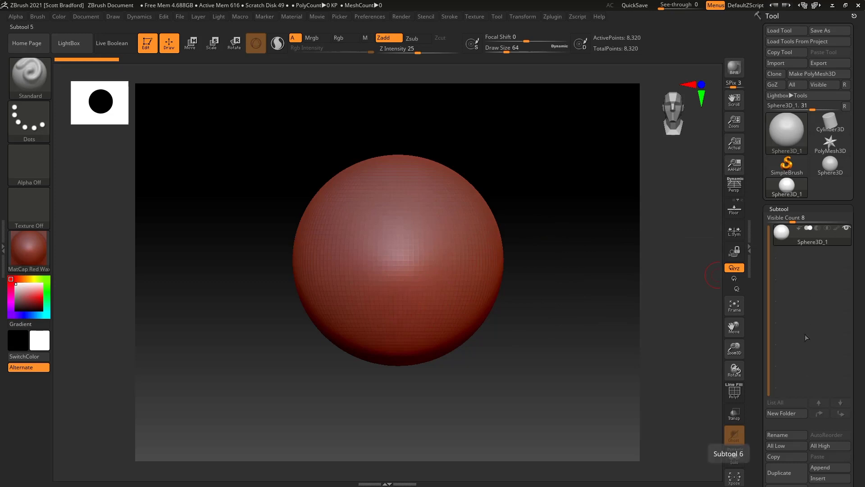
{"action": "mouse_move", "coordinate": [776, 379]}
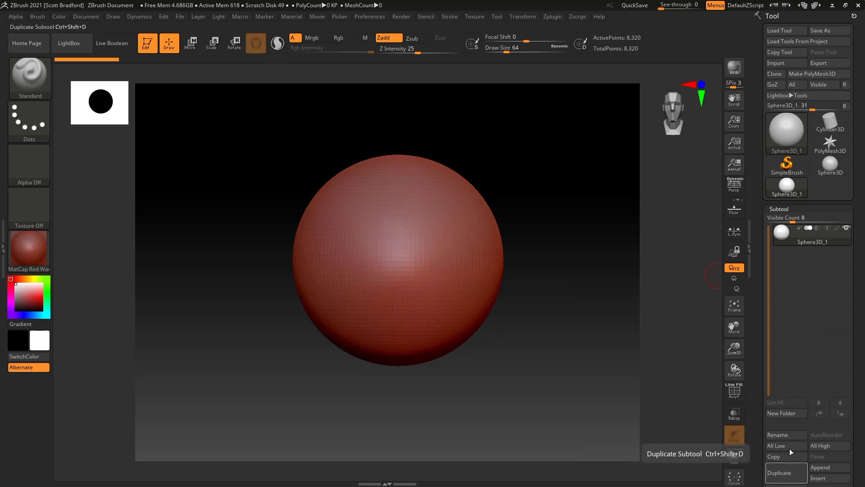
{"action": "mouse_move", "coordinate": [765, 252]}
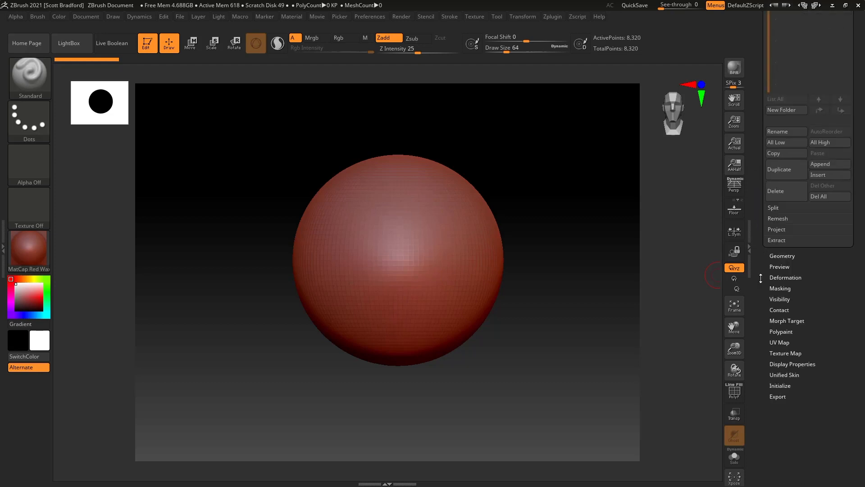
{"action": "left_click", "coordinate": [785, 277]}
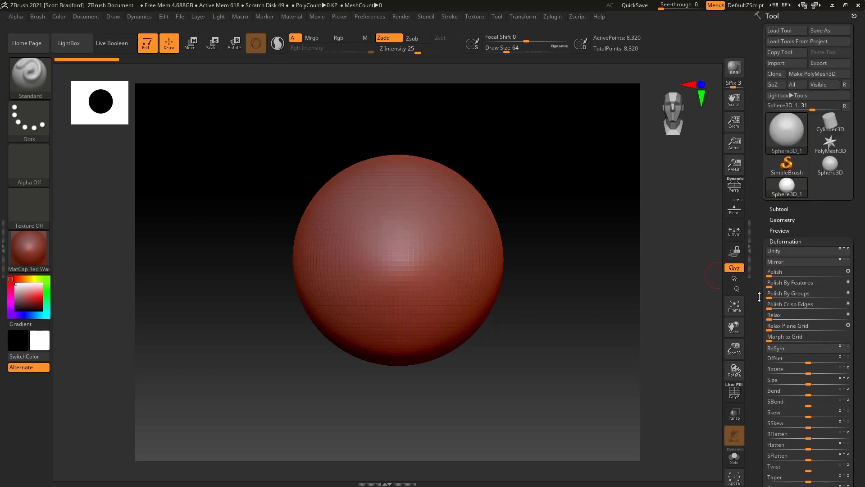
{"action": "left_click", "coordinate": [785, 241]}
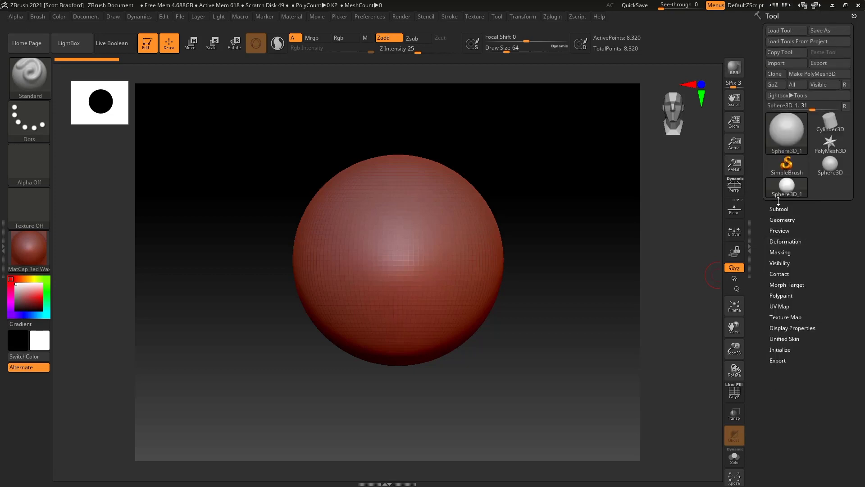
{"action": "left_click", "coordinate": [779, 208]}
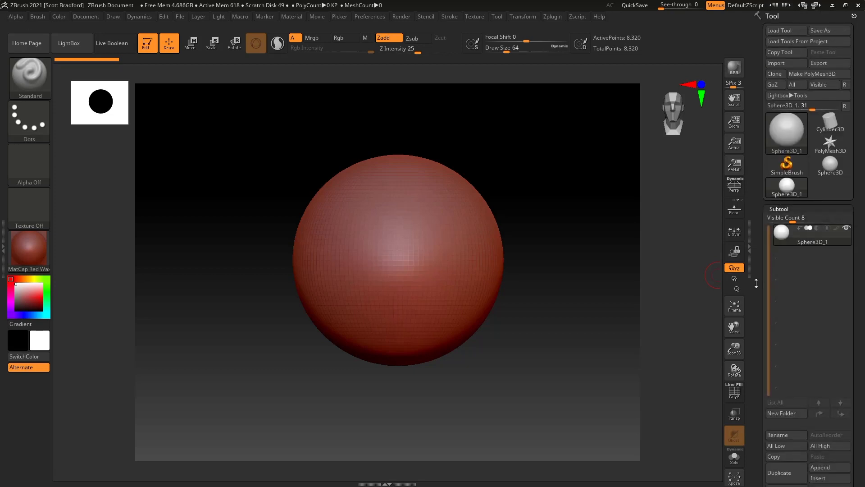
{"action": "mouse_move", "coordinate": [628, 249]}
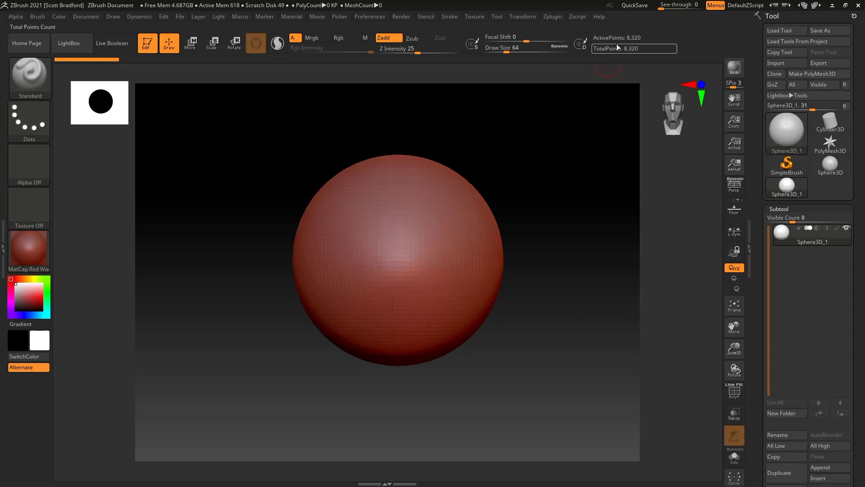
{"action": "mouse_move", "coordinate": [633, 37]}
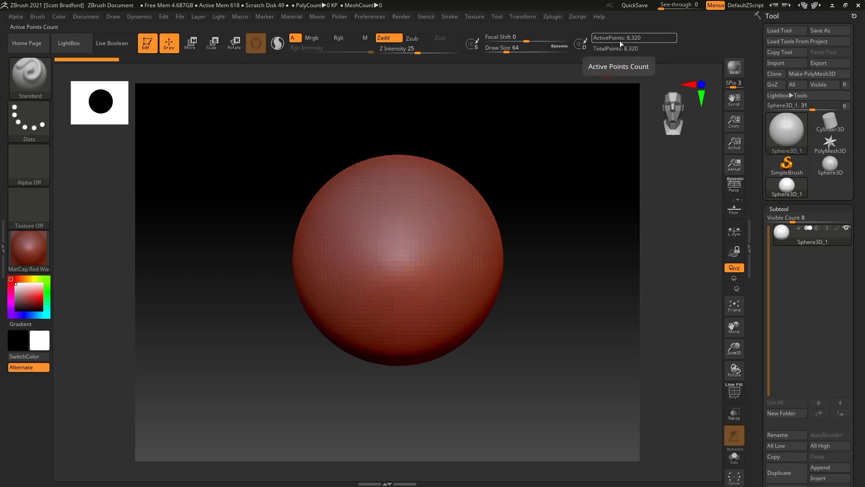
{"action": "mouse_move", "coordinate": [619, 42]}
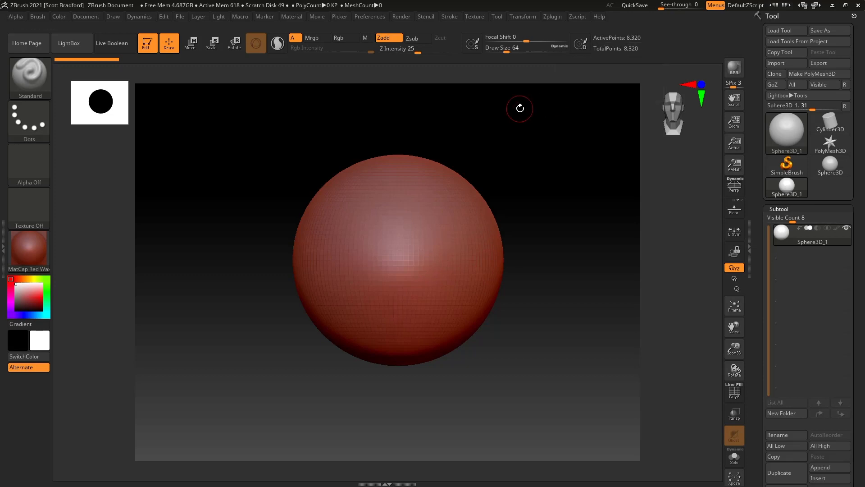
{"action": "mouse_move", "coordinate": [611, 37]}
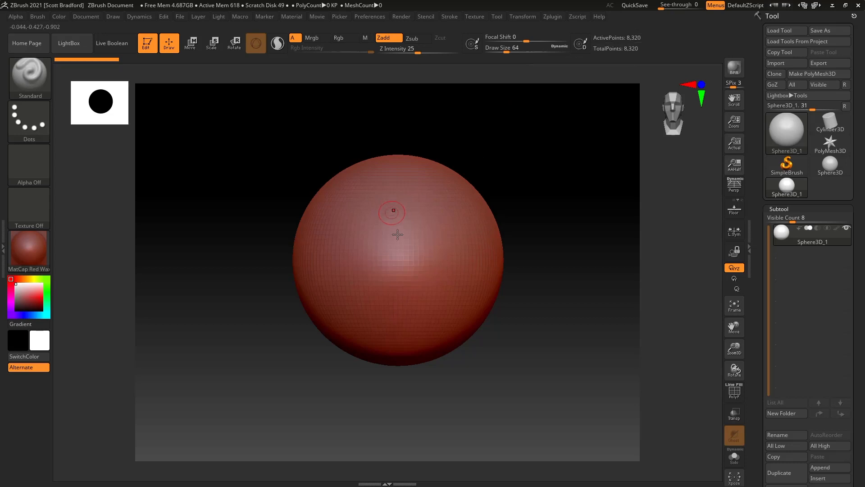
{"action": "mouse_move", "coordinate": [375, 247]}
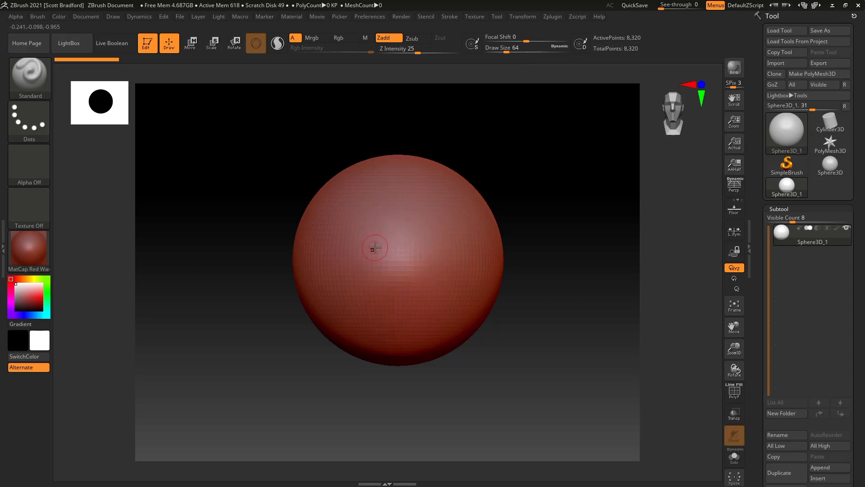
{"action": "mouse_move", "coordinate": [780, 232]}
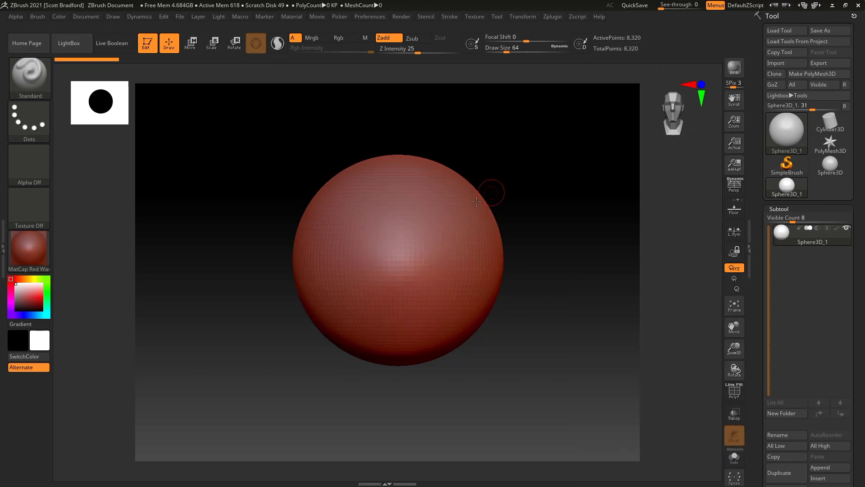
{"action": "mouse_move", "coordinate": [811, 234]}
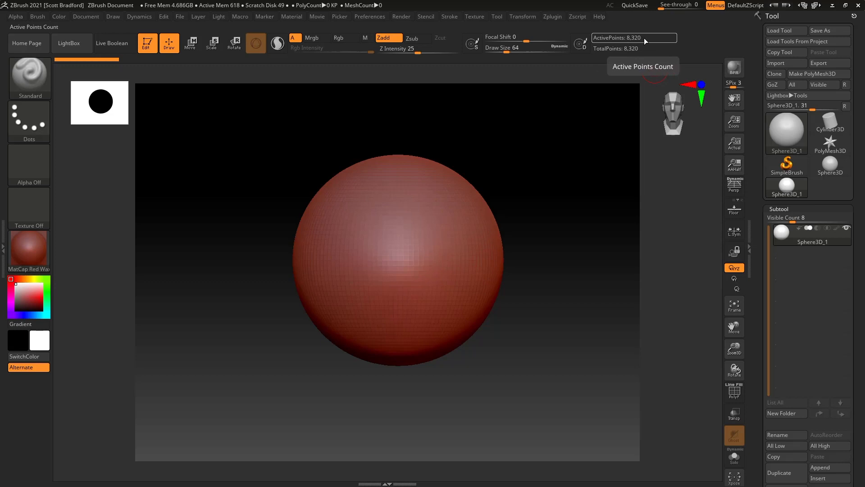
{"action": "mouse_move", "coordinate": [624, 48]}
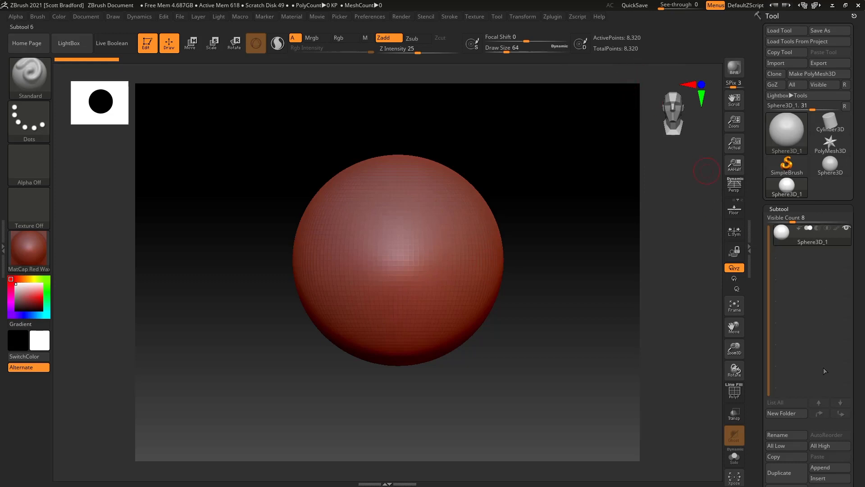
{"action": "mouse_move", "coordinate": [628, 56]}
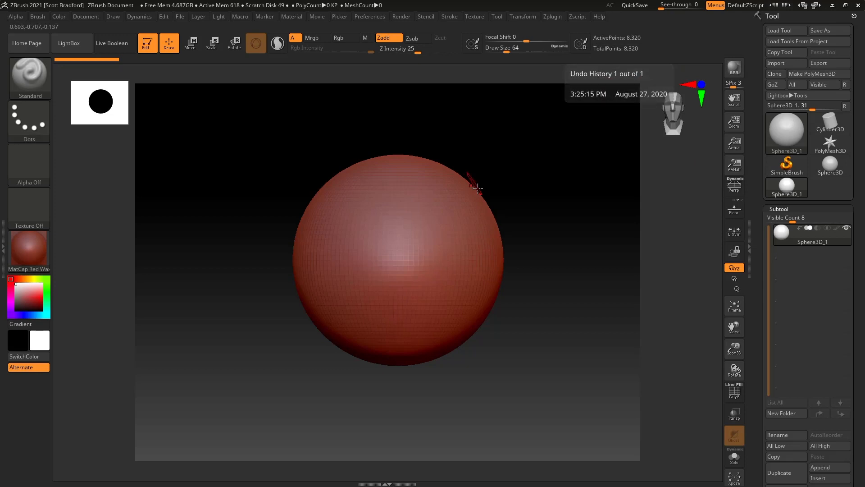
{"action": "mouse_move", "coordinate": [400, 273]}
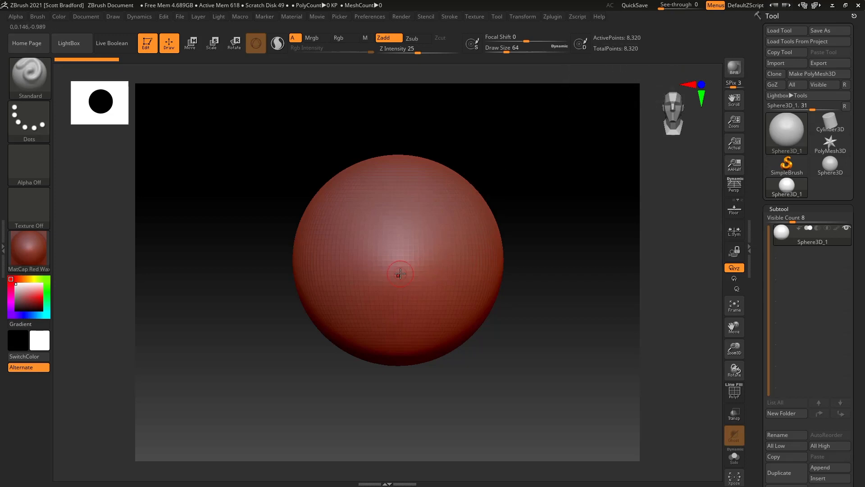
{"action": "mouse_move", "coordinate": [400, 254]}
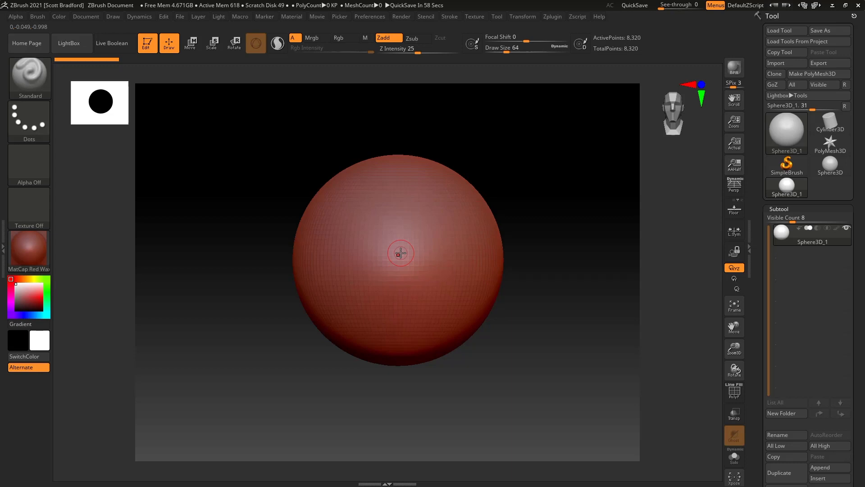
{"action": "mouse_move", "coordinate": [398, 258]}
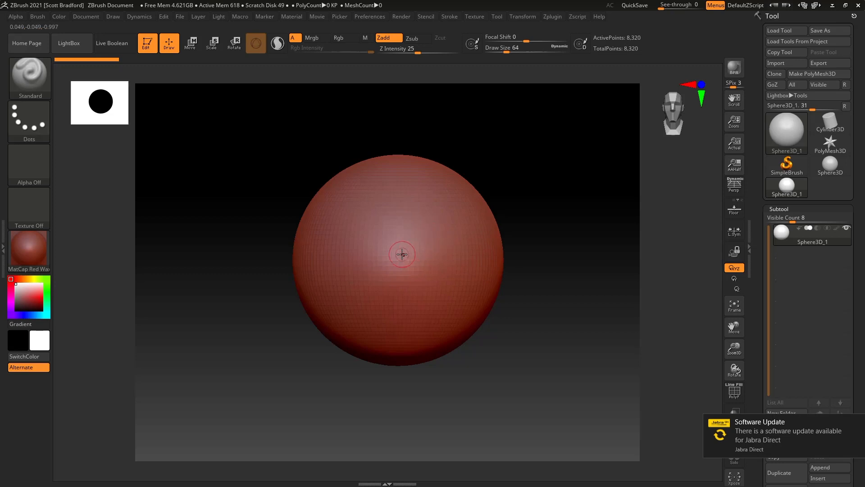
{"action": "mouse_move", "coordinate": [397, 254]}
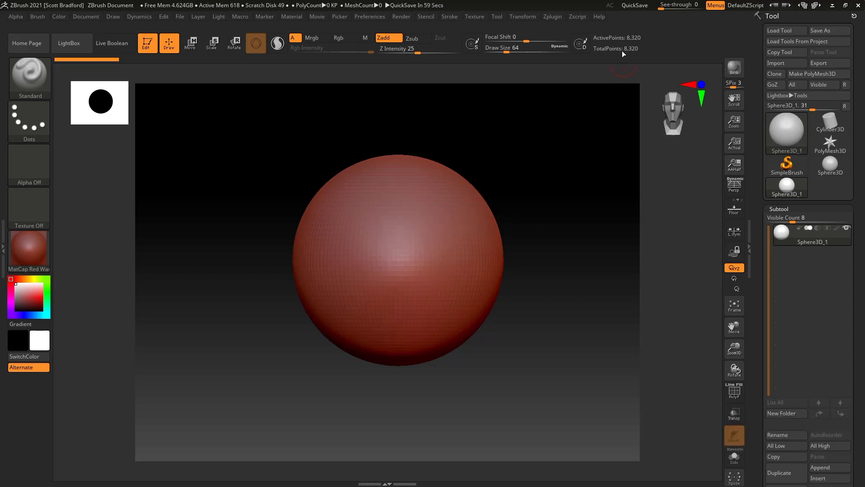
{"action": "mouse_move", "coordinate": [619, 49]}
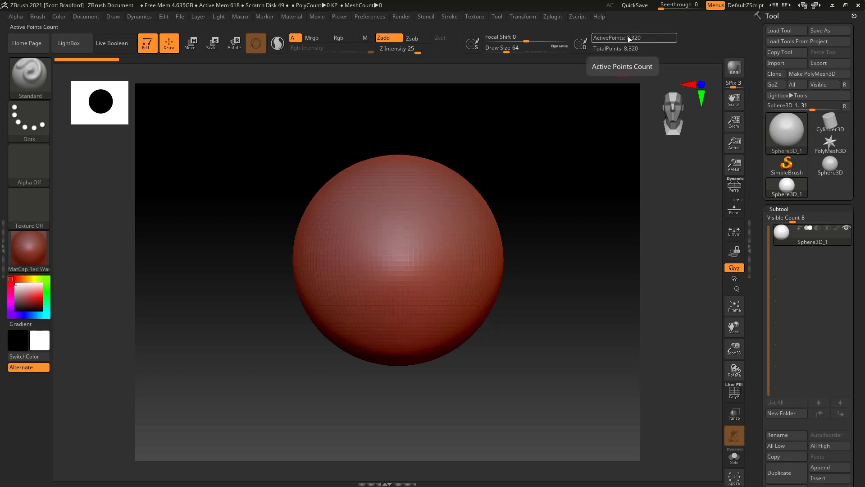
{"action": "mouse_move", "coordinate": [627, 48]}
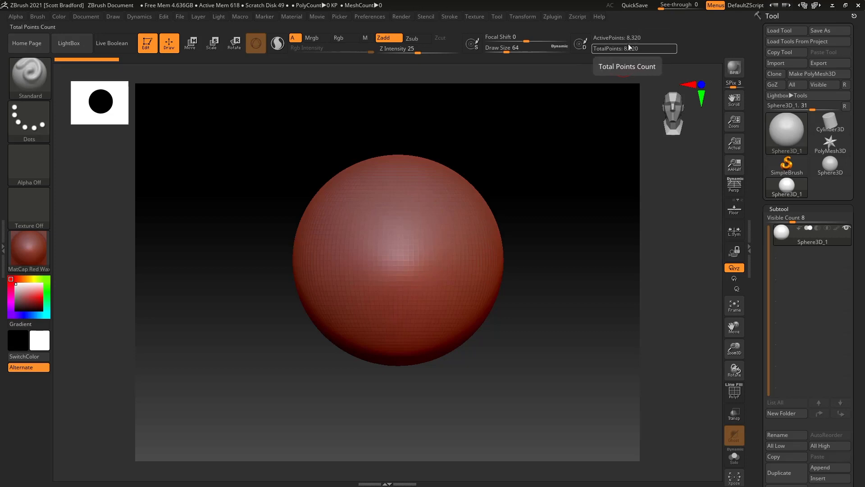
{"action": "mouse_move", "coordinate": [634, 38]}
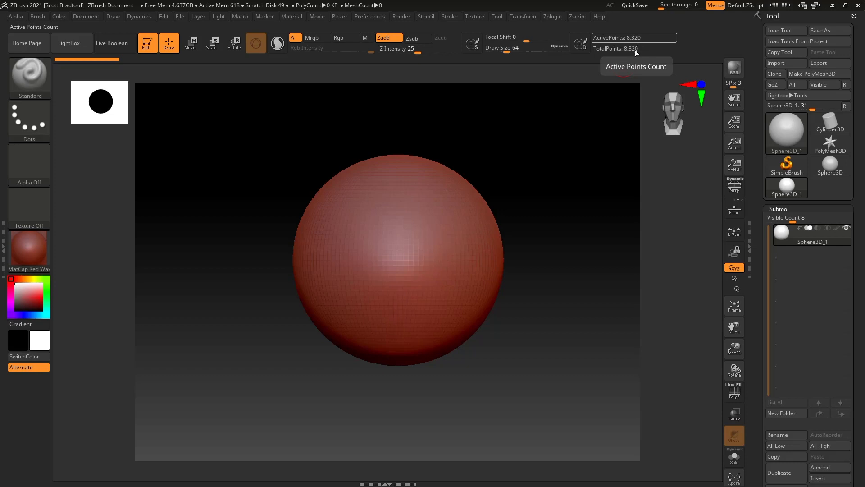
{"action": "mouse_move", "coordinate": [368, 276]}
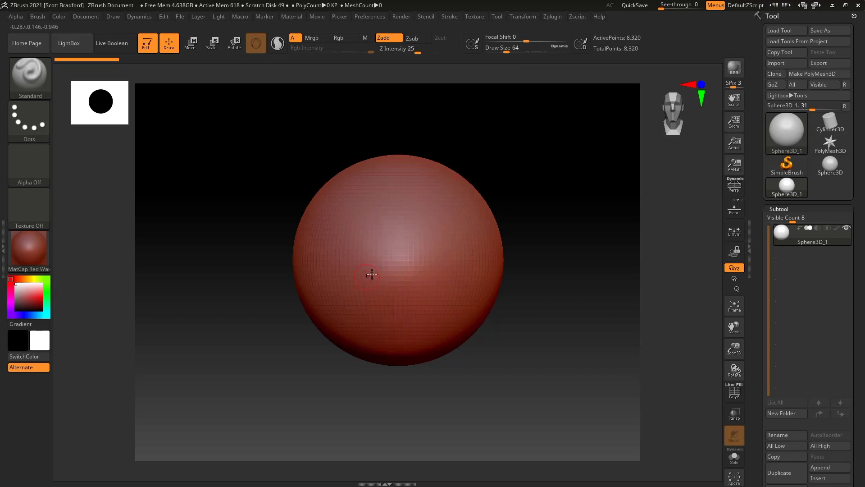
{"action": "mouse_move", "coordinate": [397, 254]}
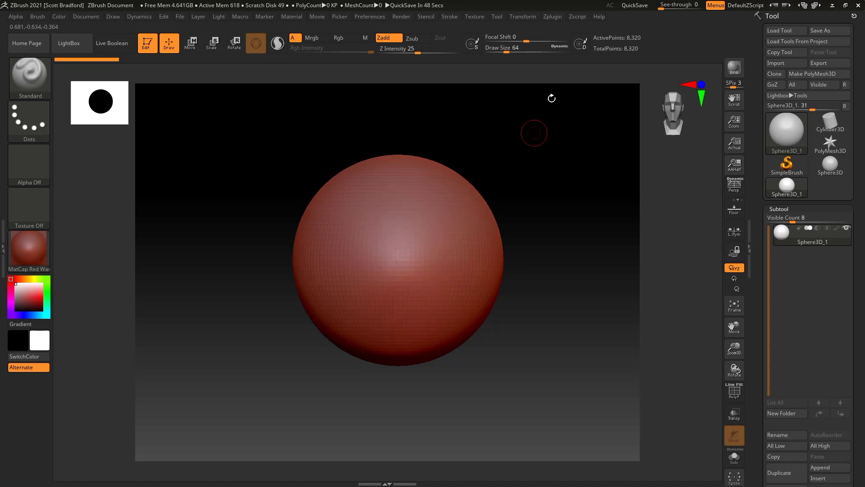
{"action": "mouse_move", "coordinate": [625, 186]}
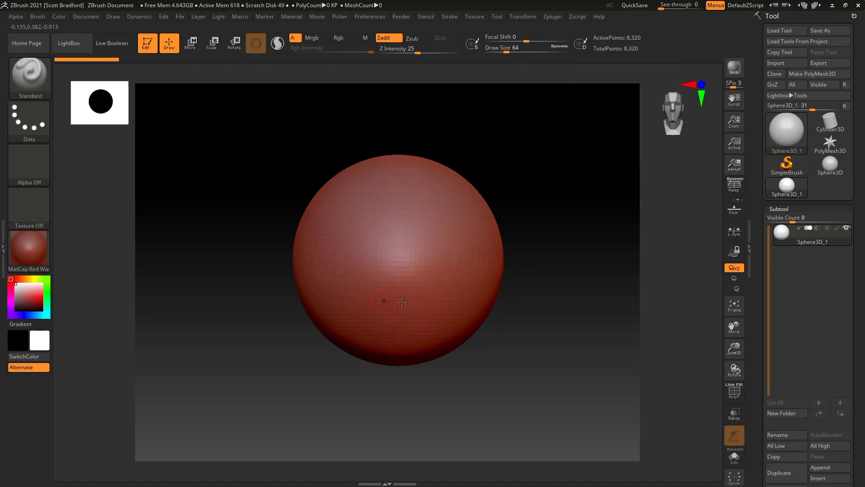
{"action": "mouse_move", "coordinate": [633, 49]}
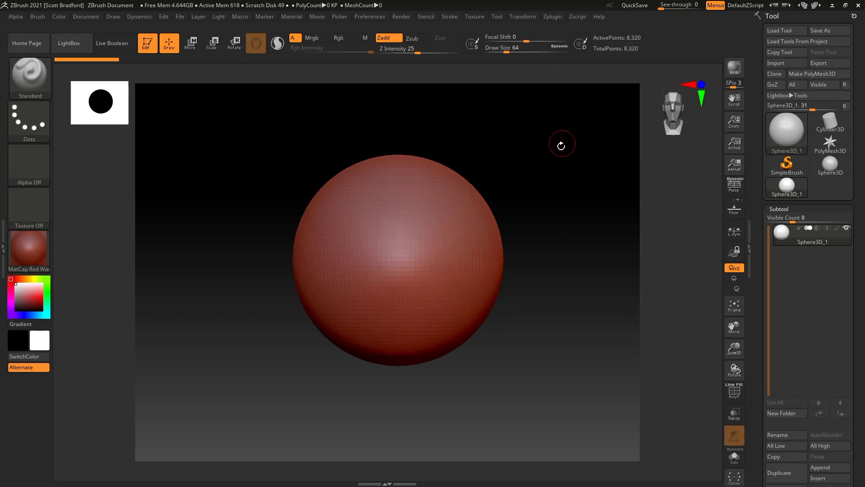
{"action": "mouse_move", "coordinate": [634, 49]}
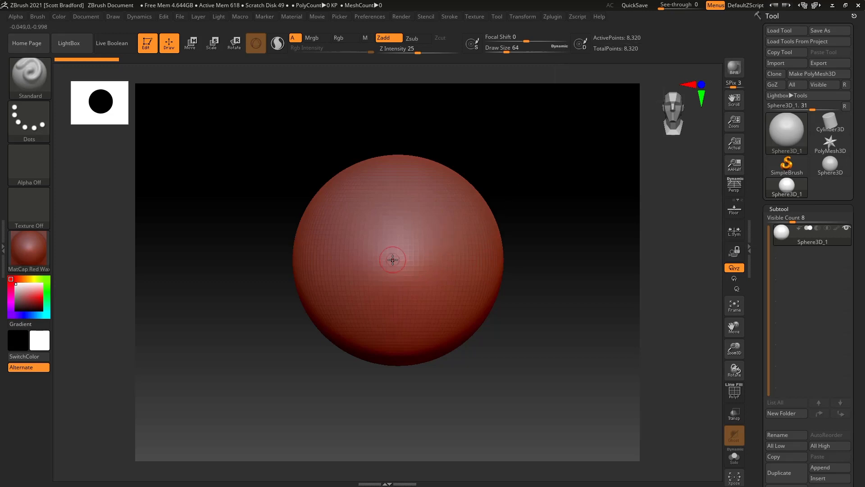
{"action": "mouse_move", "coordinate": [408, 231]}
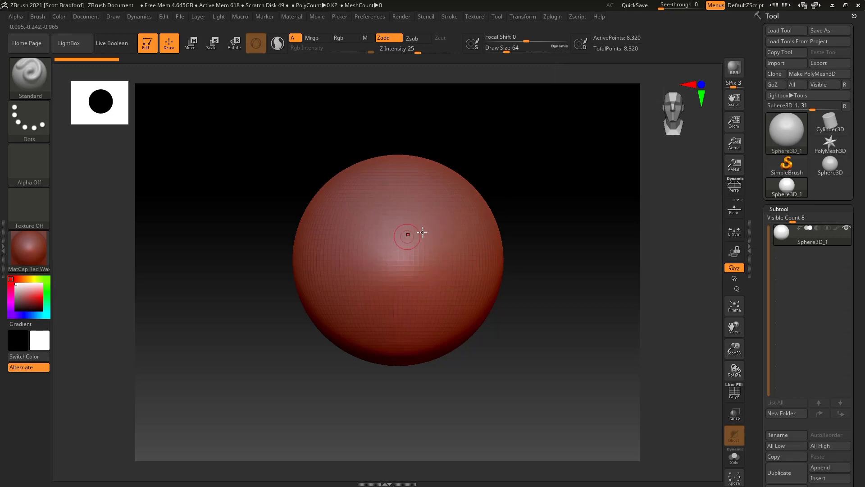
{"action": "mouse_move", "coordinate": [554, 18]}
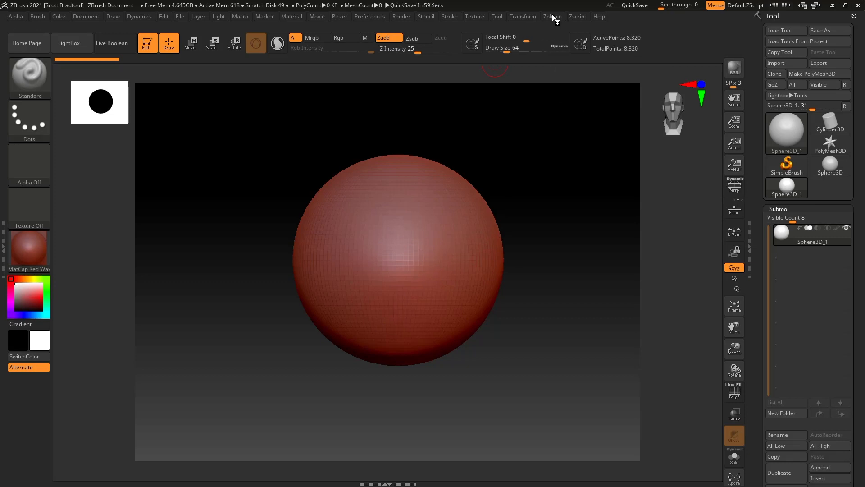
{"action": "mouse_move", "coordinate": [783, 208]}
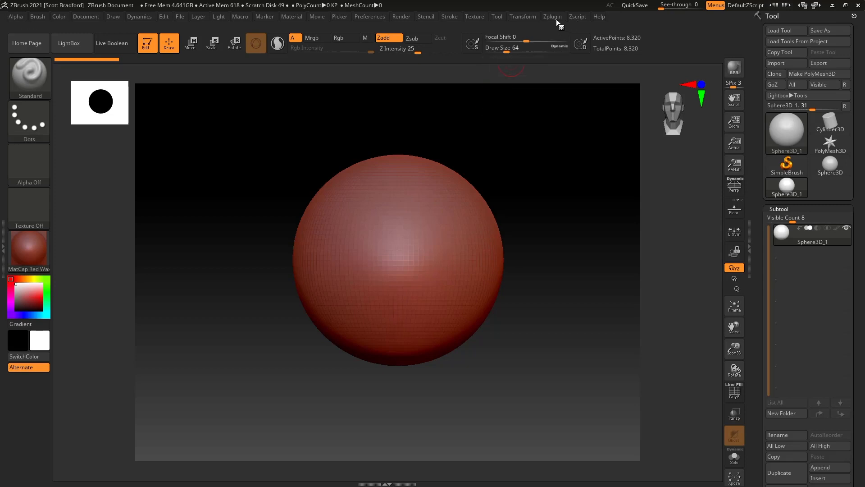
{"action": "left_click", "coordinate": [551, 17]}
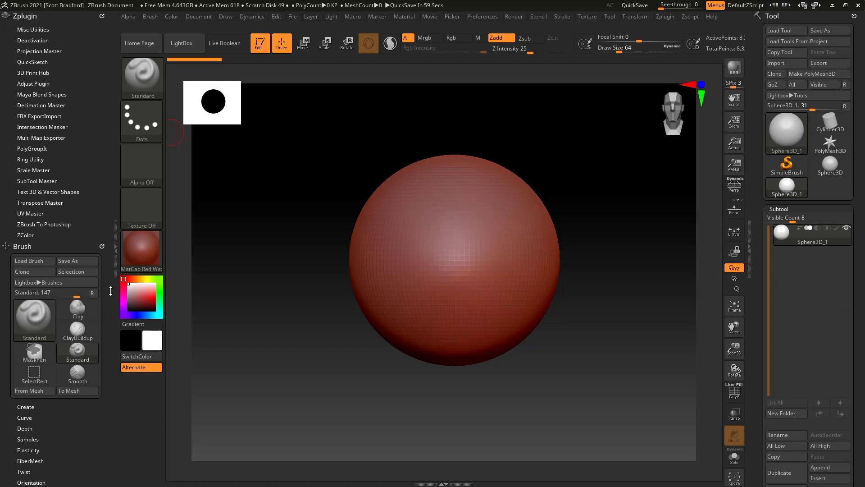
{"action": "mouse_move", "coordinate": [110, 249]}
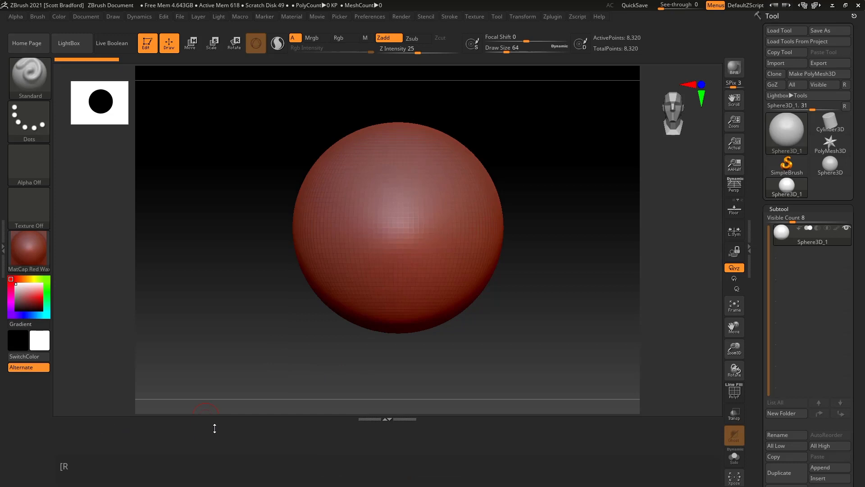
{"action": "mouse_move", "coordinate": [403, 433]}
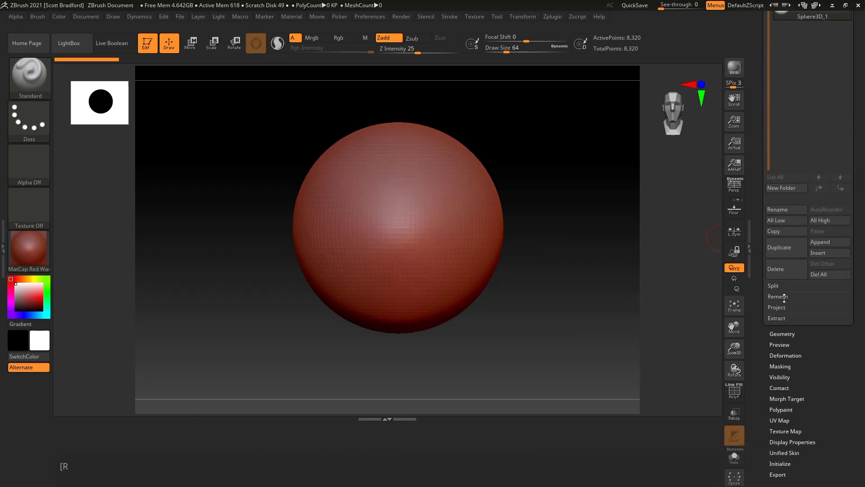
{"action": "mouse_move", "coordinate": [733, 372]}
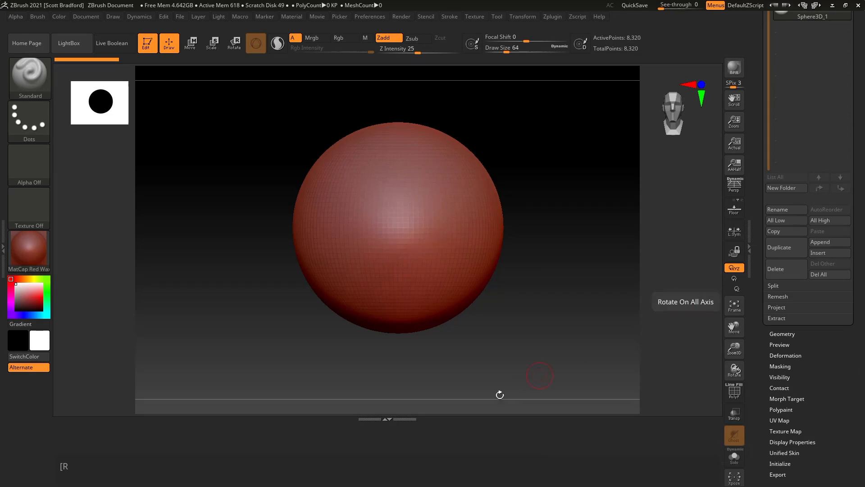
{"action": "mouse_move", "coordinate": [551, 456]}
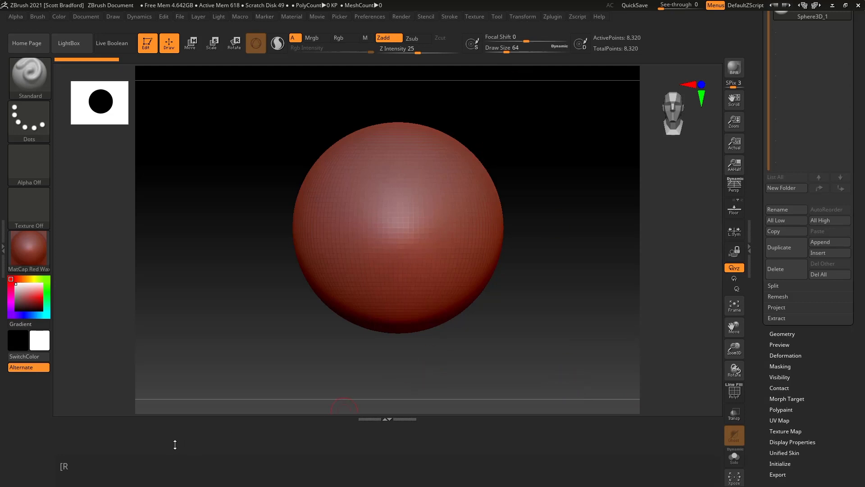
{"action": "mouse_move", "coordinate": [608, 460]}
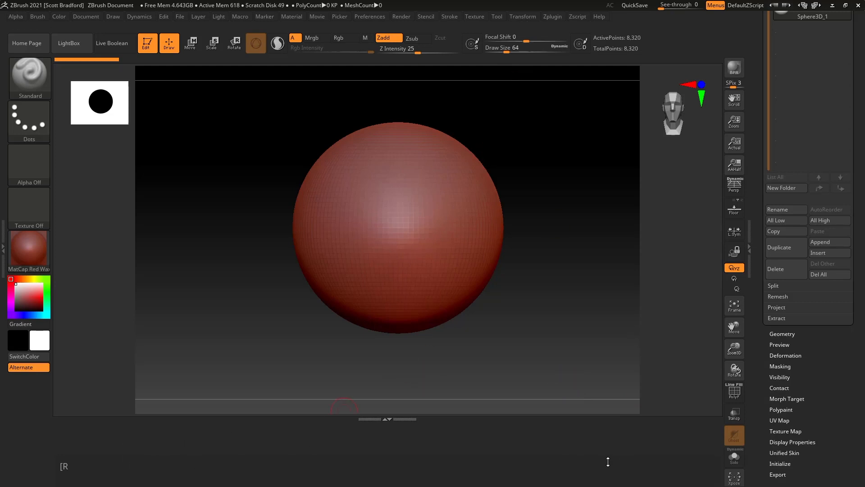
{"action": "mouse_move", "coordinate": [160, 447]}
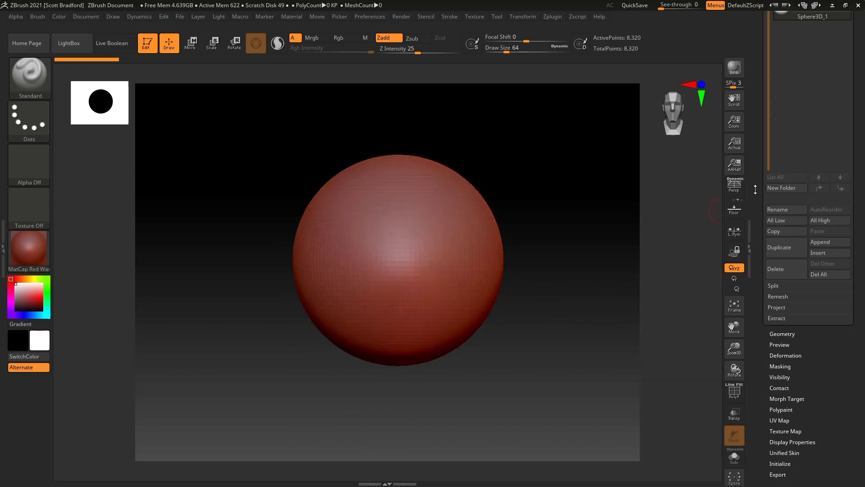
- Switch the sphere's material from red wax to MatCap Gray via the material picker
{"action": "left_click", "coordinate": [771, 16]}
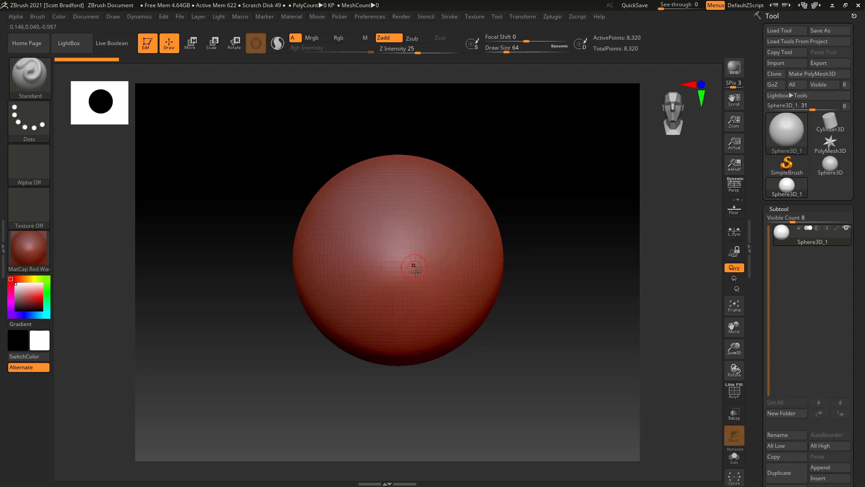
{"action": "mouse_move", "coordinate": [334, 249]}
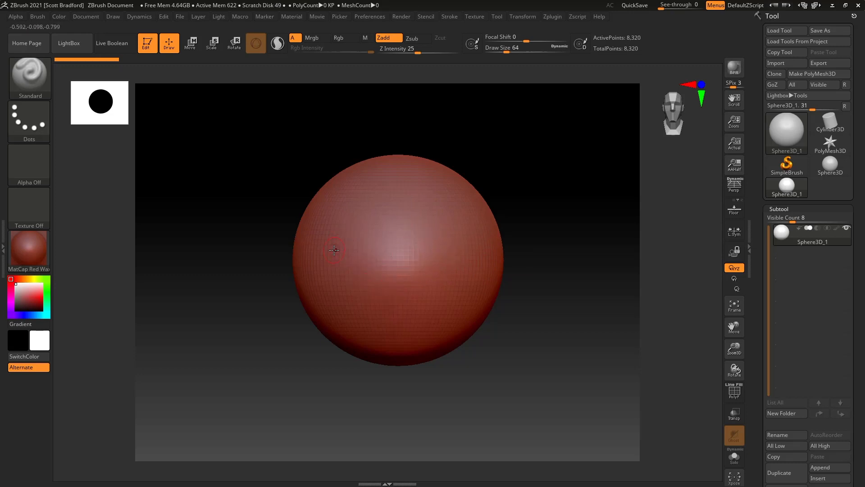
{"action": "mouse_move", "coordinate": [96, 254]}
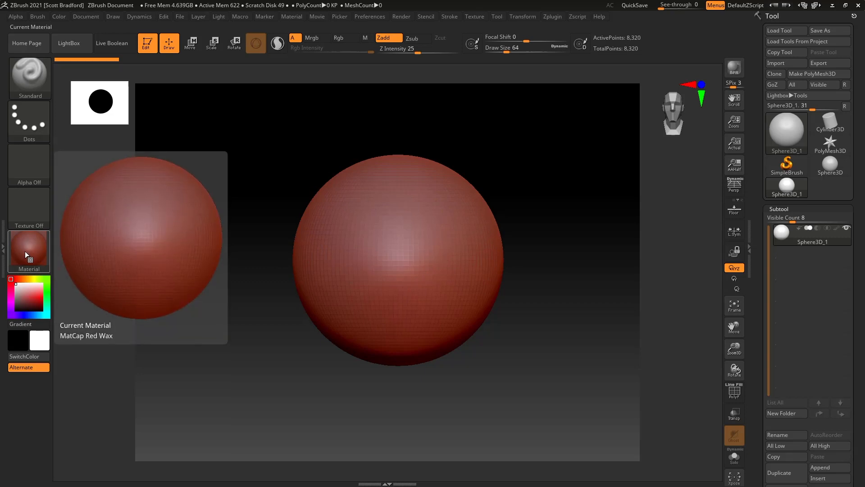
{"action": "left_click", "coordinate": [29, 251]}
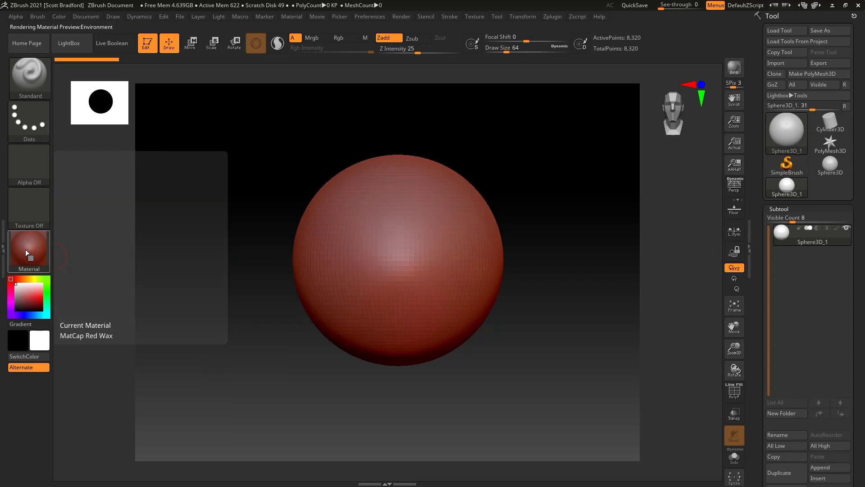
{"action": "left_click", "coordinate": [29, 252]}
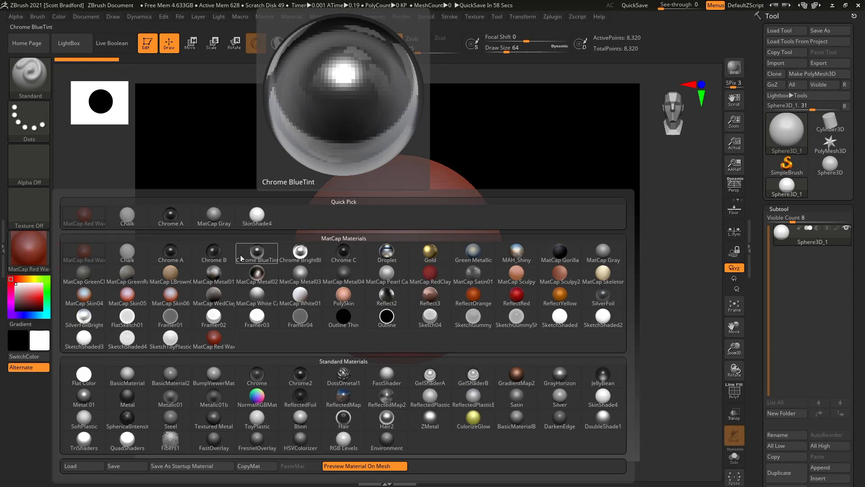
{"action": "left_click", "coordinate": [213, 252]}
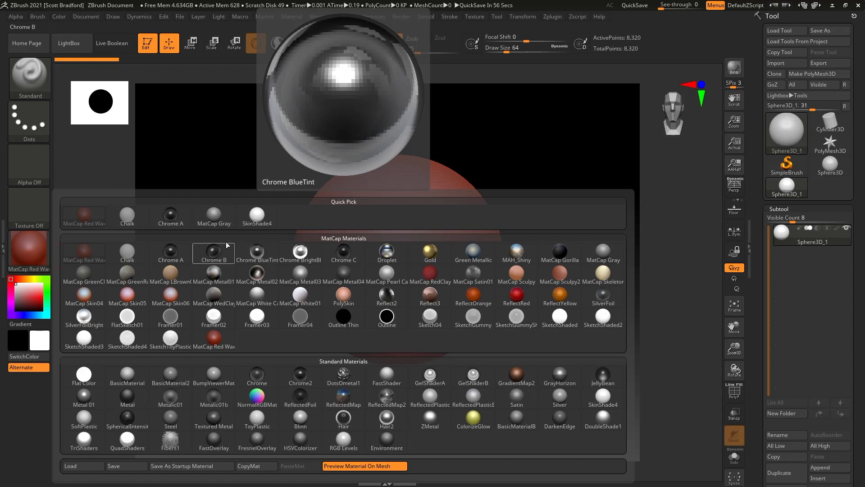
{"action": "left_click", "coordinate": [82, 215]}
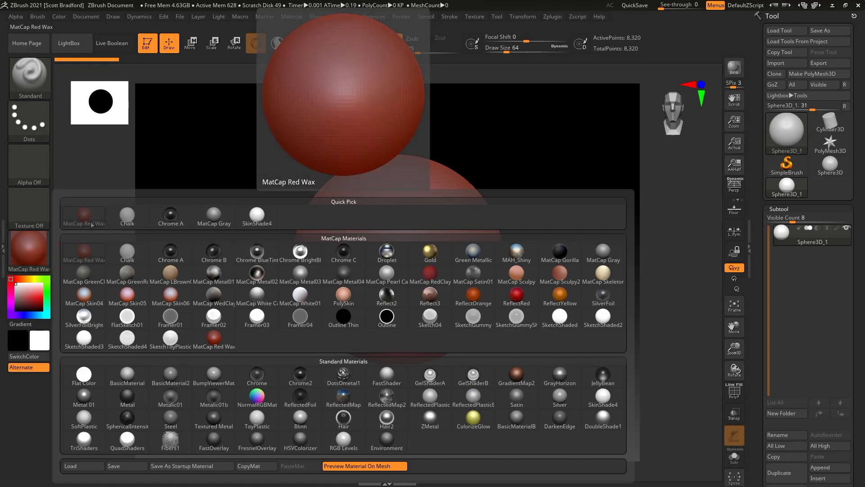
{"action": "left_click", "coordinate": [212, 215]}
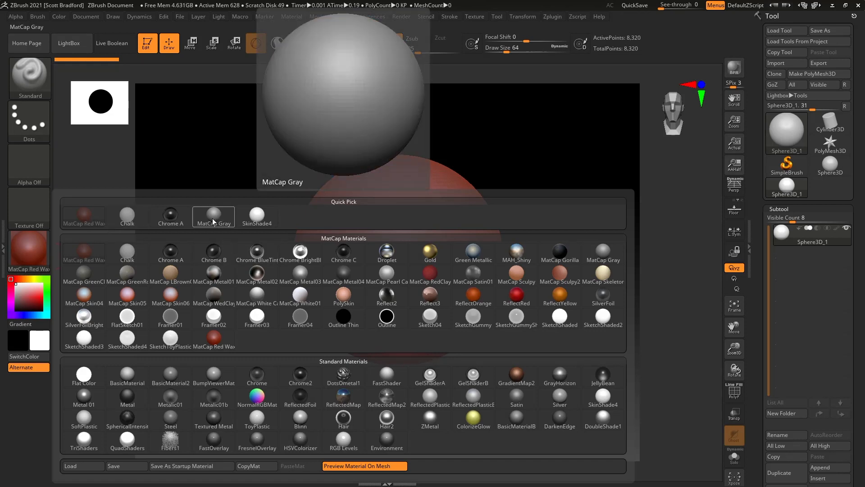
{"action": "left_click", "coordinate": [212, 218]}
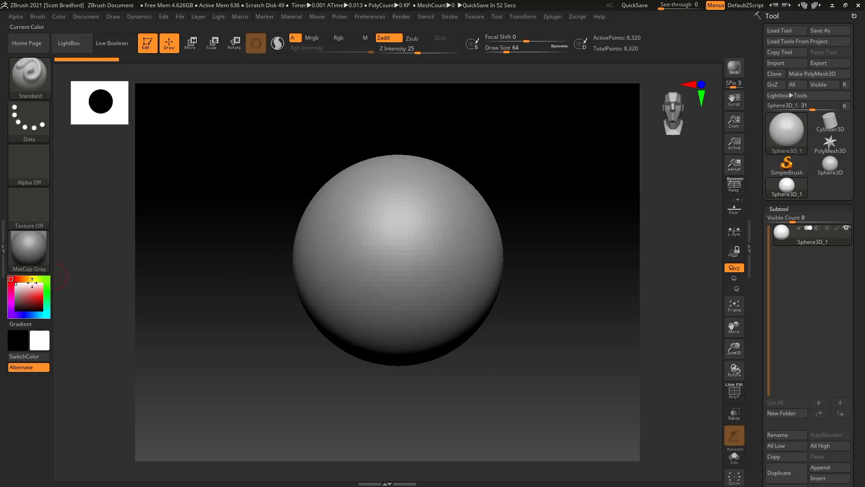
- Bring the material library back up with MatCap Gray applied
{"action": "left_click", "coordinate": [29, 252]}
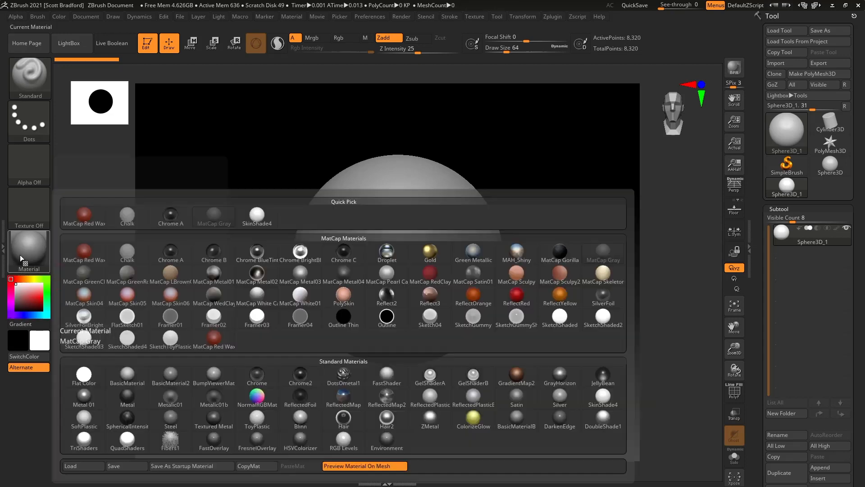
- Dismiss the material library, keeping MatCap Gray on the sphere
{"action": "left_click", "coordinate": [343, 297]}
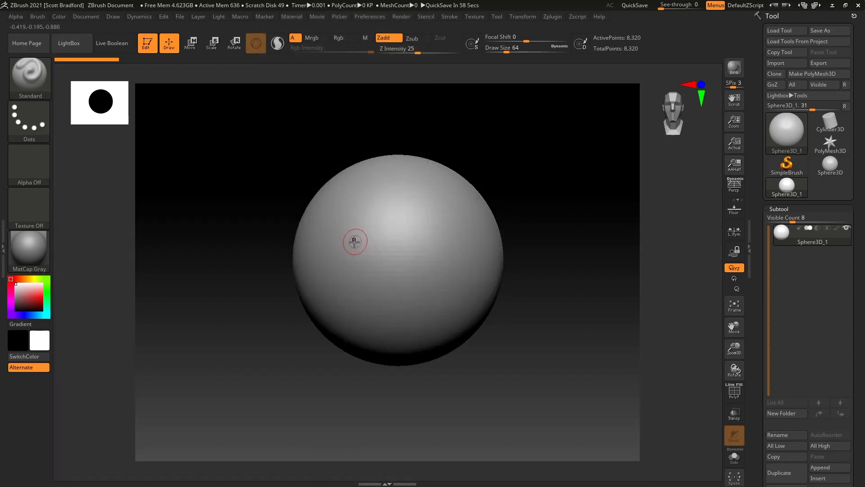
{"action": "mouse_move", "coordinate": [389, 259]}
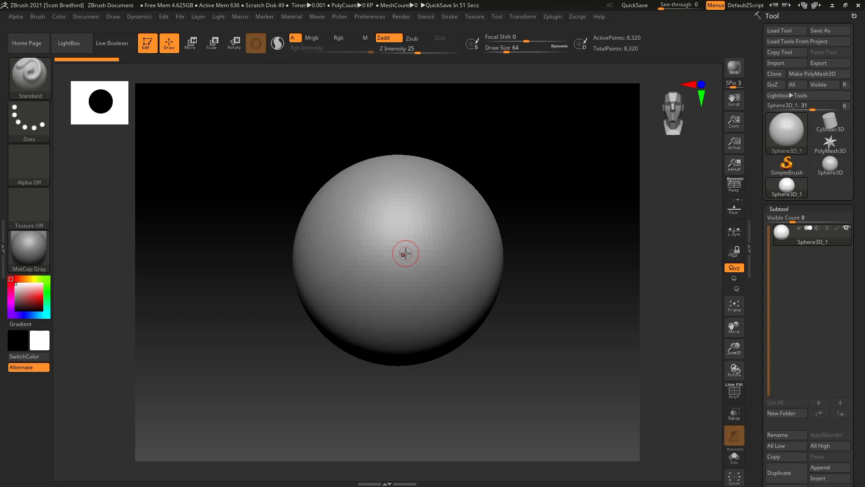
{"action": "mouse_move", "coordinate": [528, 275]}
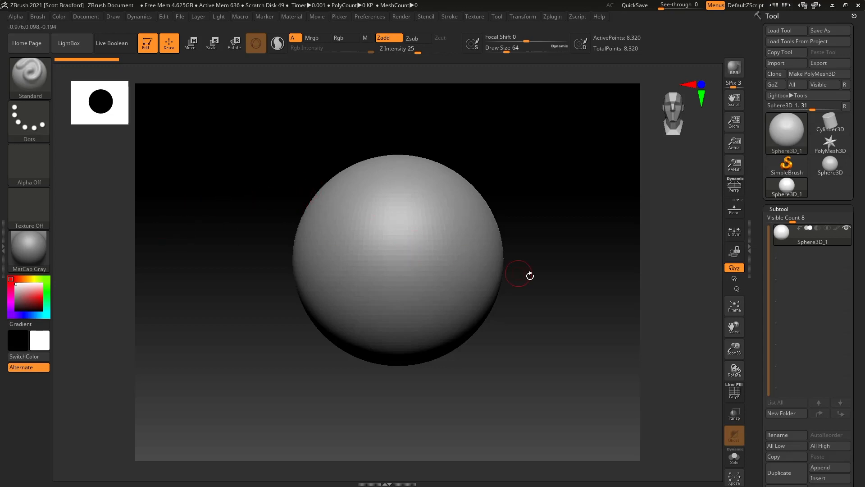